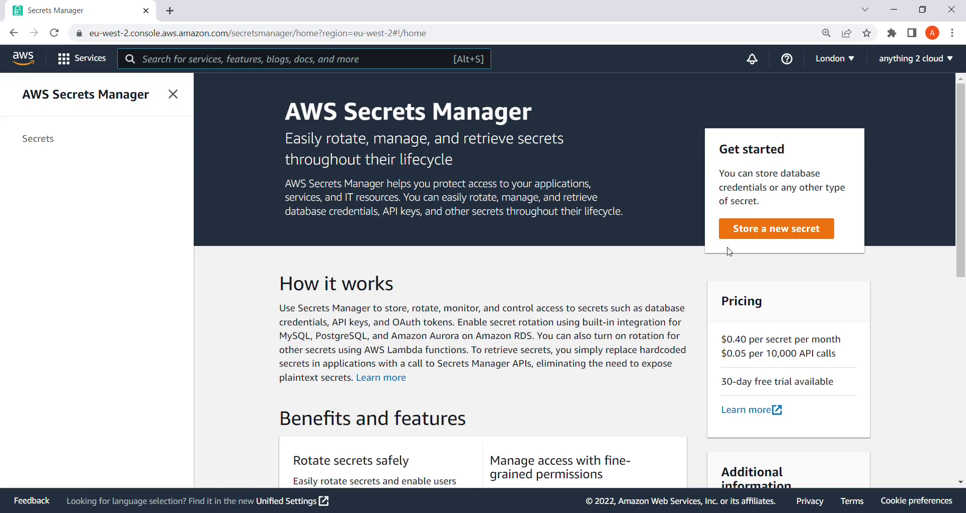
mouse_move(728, 252)
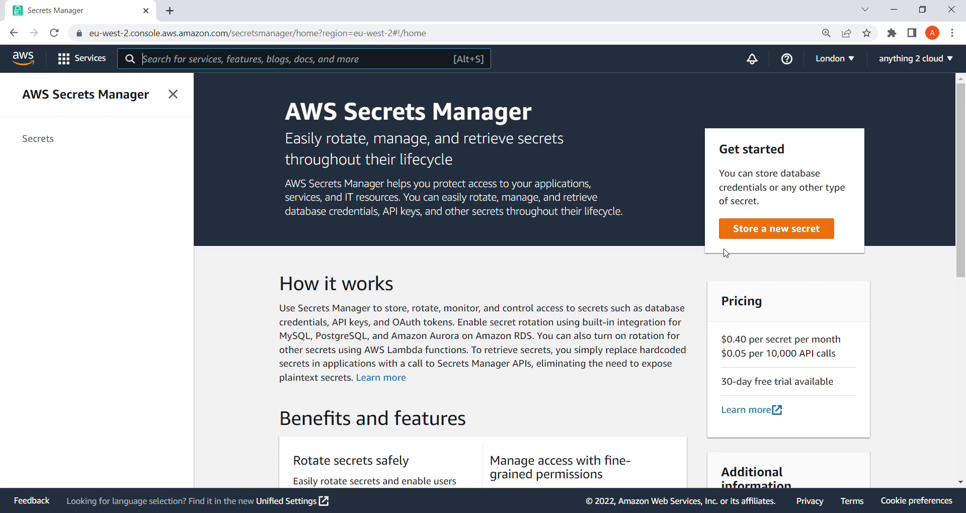
mouse_move(613, 228)
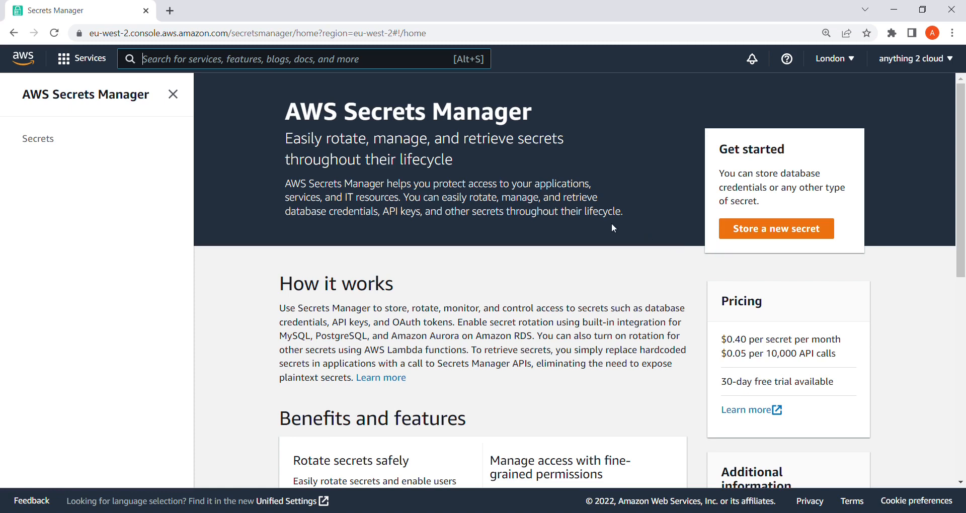
mouse_move(121, 131)
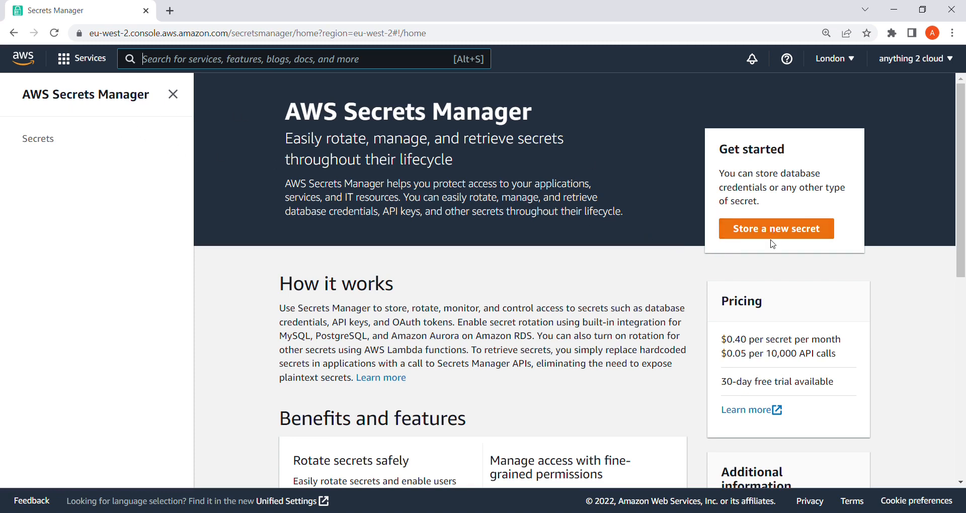
Start storing a new secret and scroll through the Amazon RDS credentials secret type options.
left_click(776, 228)
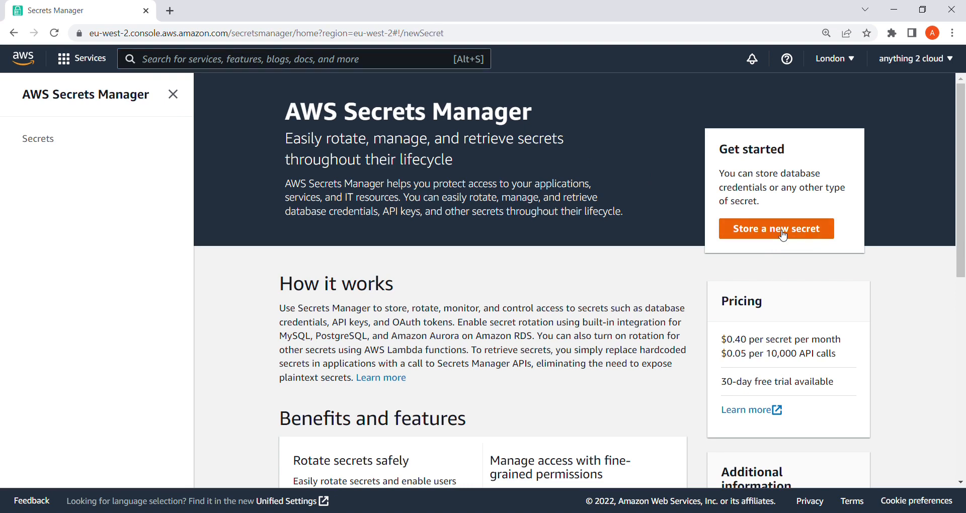
left_click(776, 229)
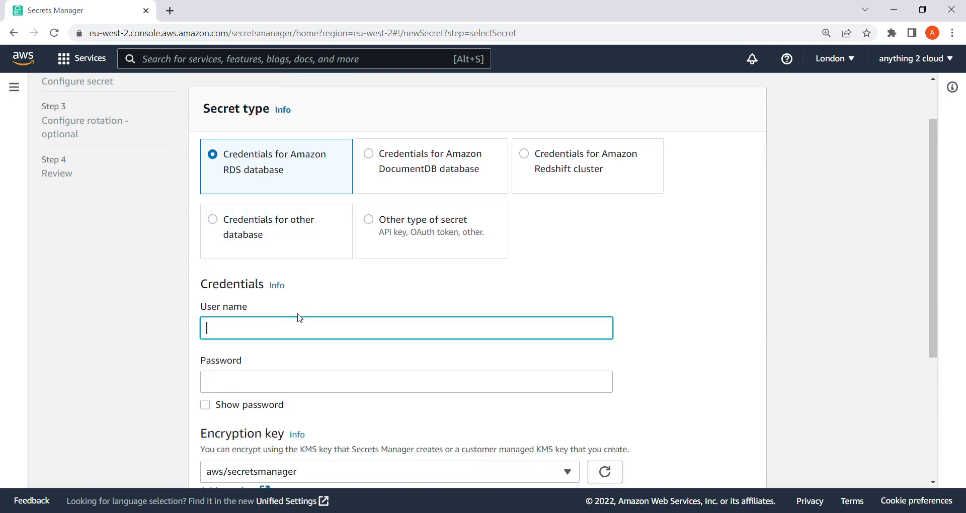
scroll("down", 3)
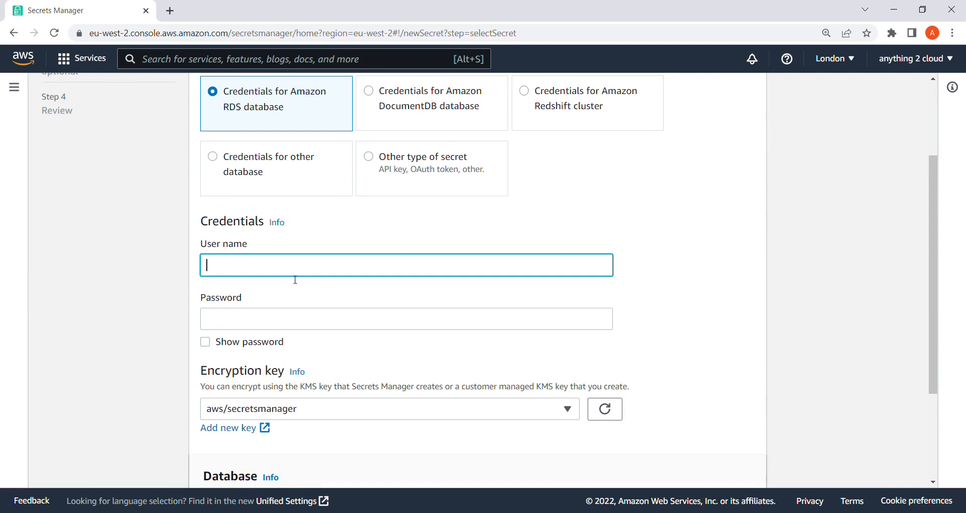
scroll("down", 3)
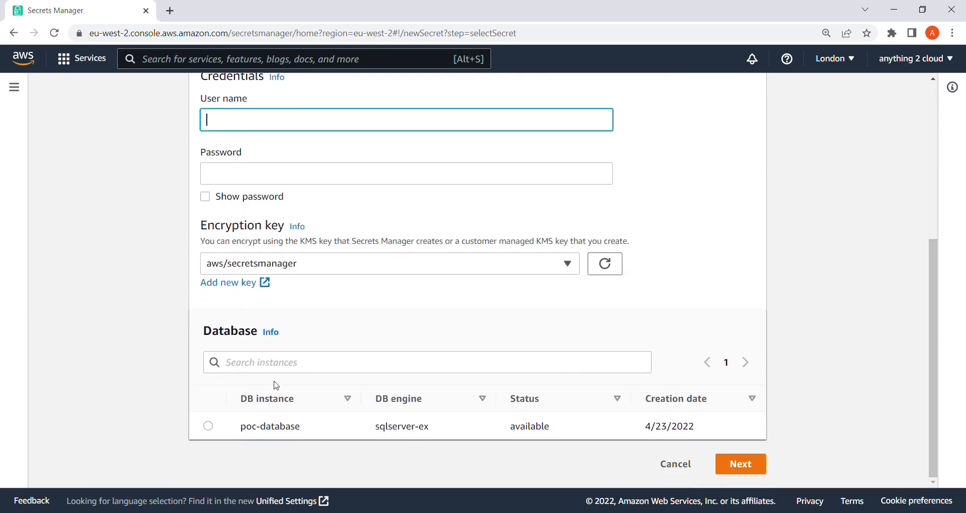
mouse_move(230, 434)
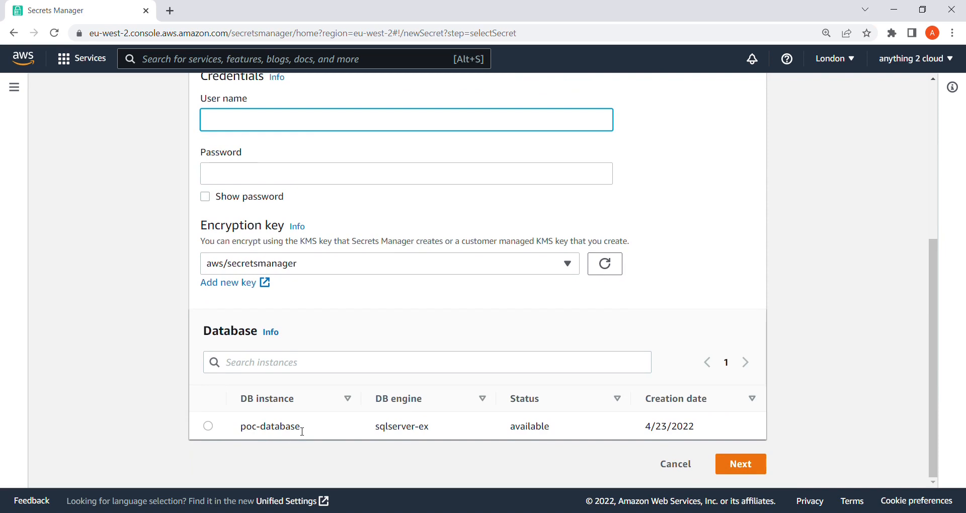
mouse_move(302, 426)
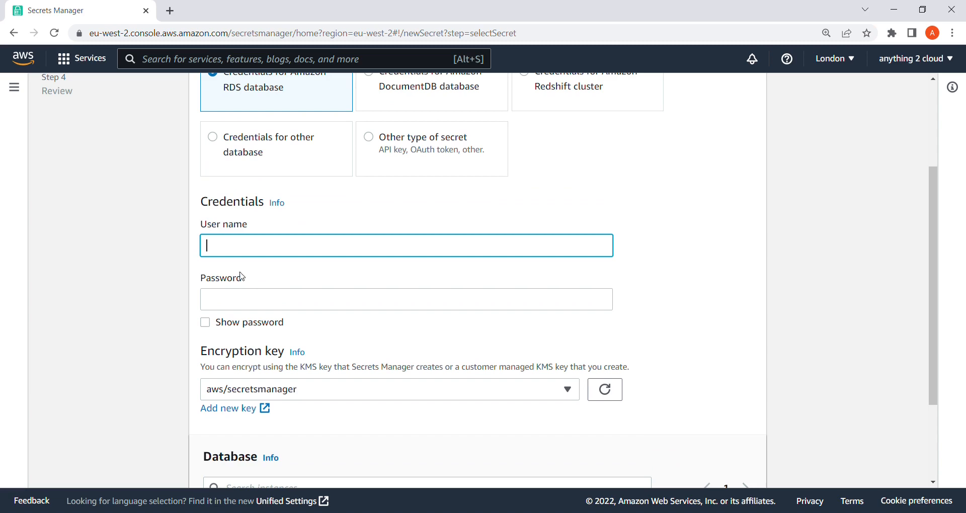
scroll("down", 3)
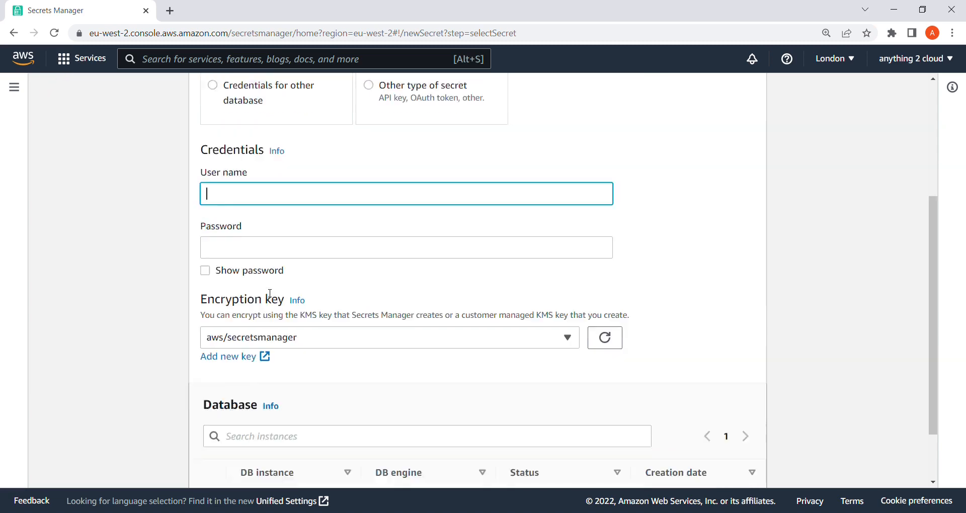
scroll("down", 3)
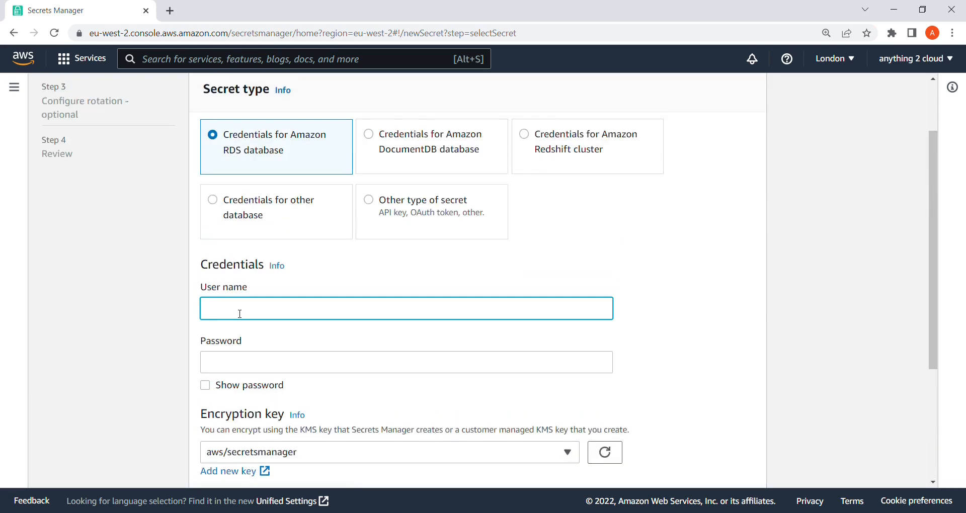
Enter user name admin and a password, and select the poc-database instance.
type("admin")
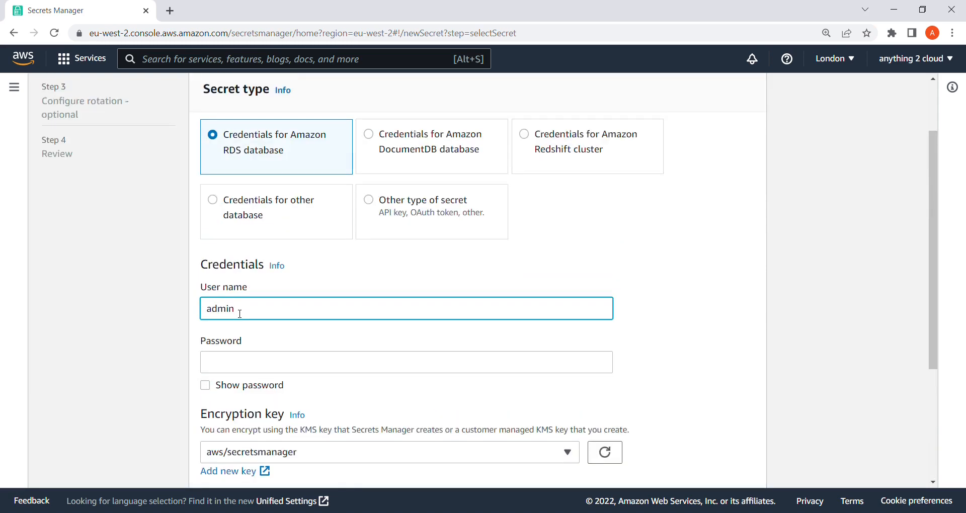
left_click(407, 362)
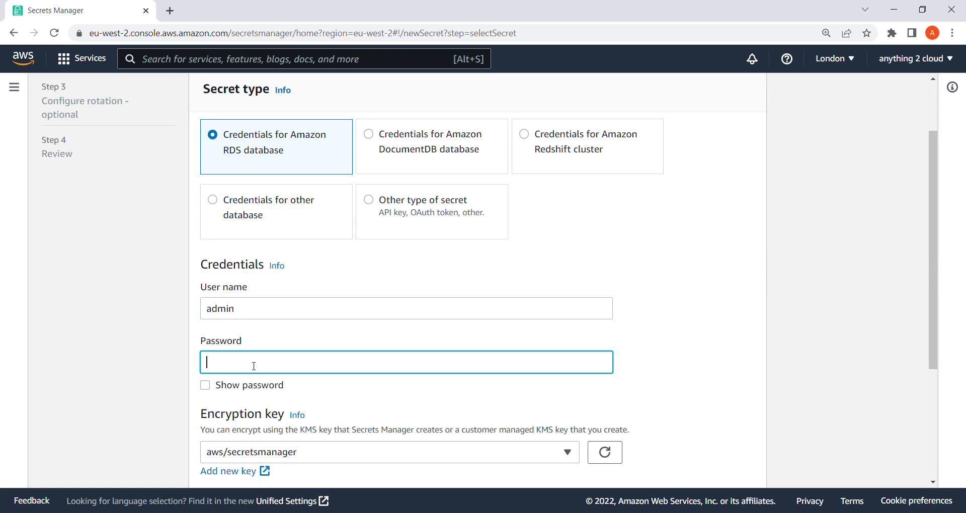
type("••••")
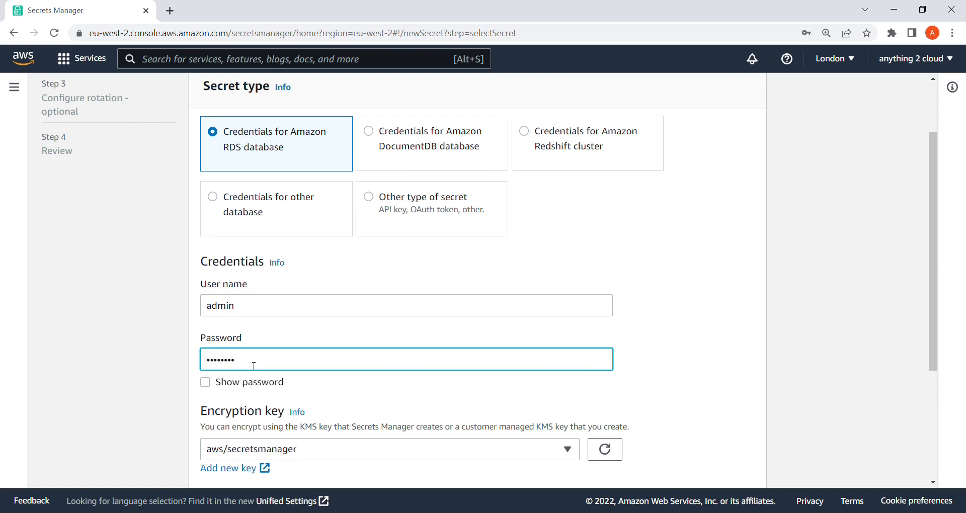
scroll("down", 3)
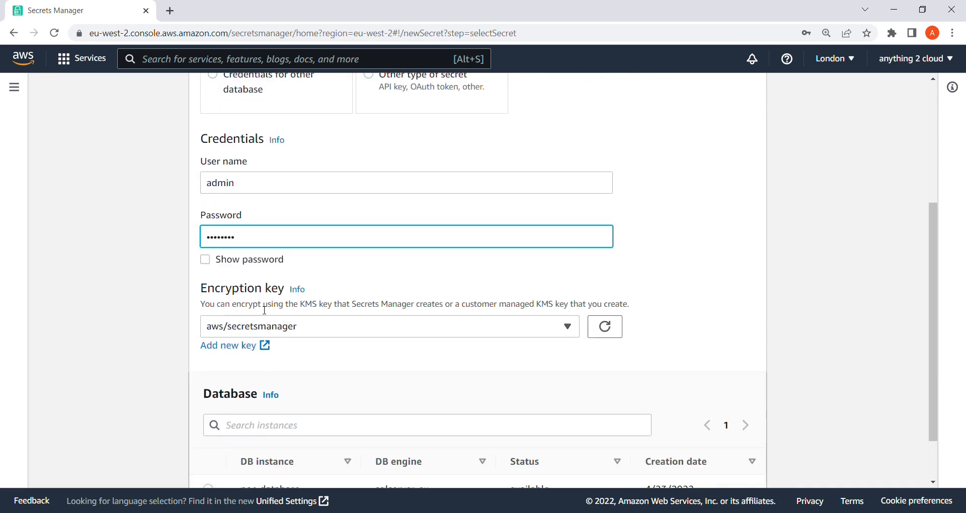
mouse_move(324, 326)
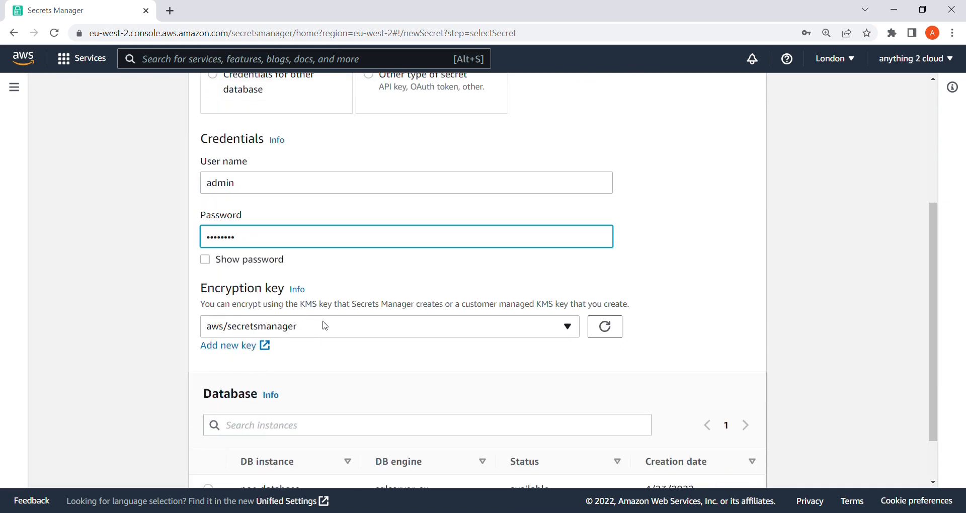
mouse_move(278, 330)
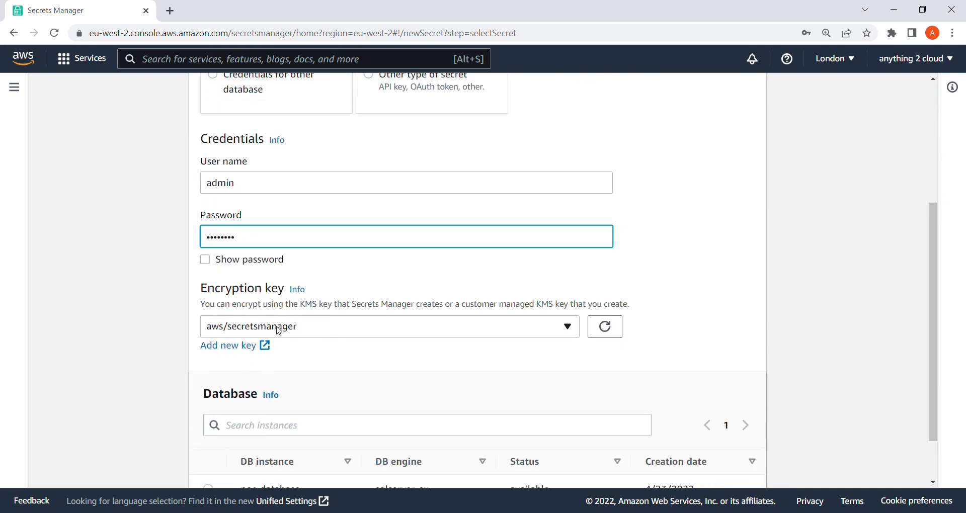
scroll("down", 3)
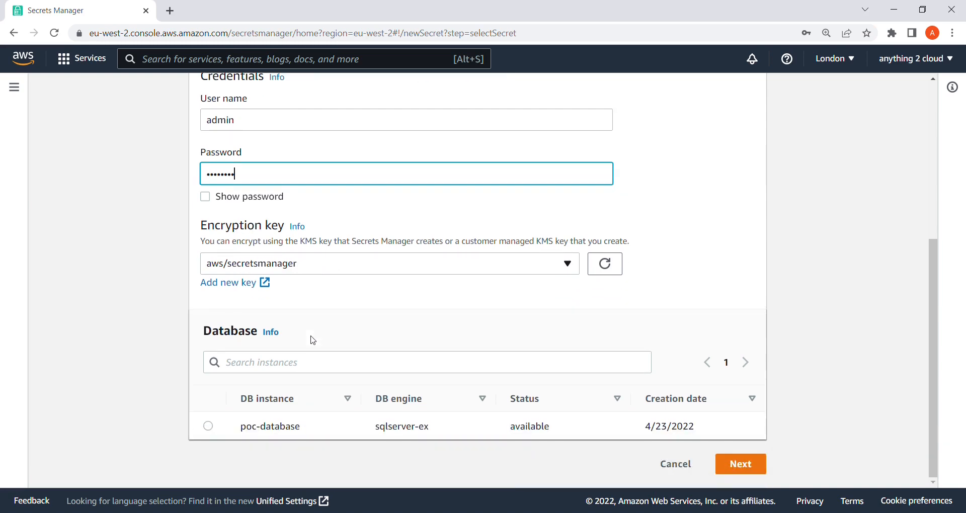
left_click(208, 425)
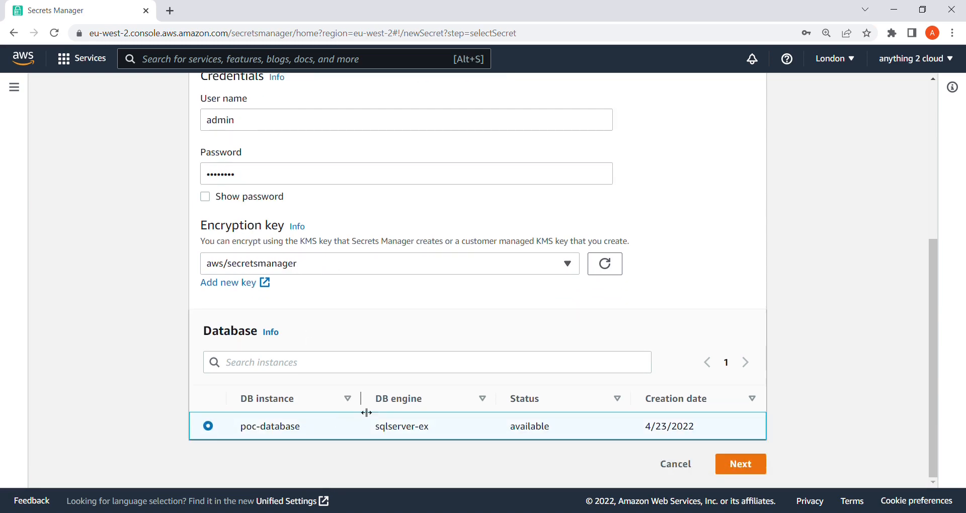
mouse_move(512, 351)
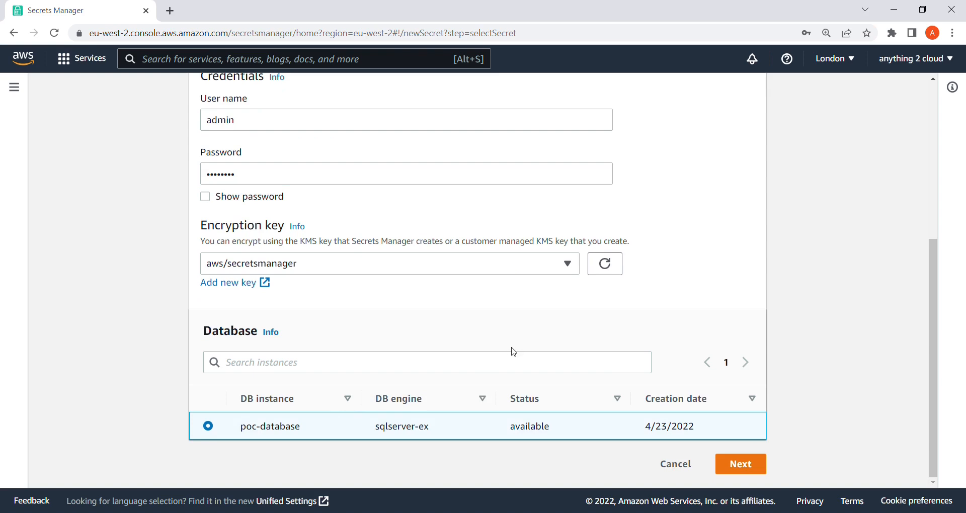
Advance to configuring the secret, enter the name sql/secret, and scroll past Tags and permissions.
left_click(741, 463)
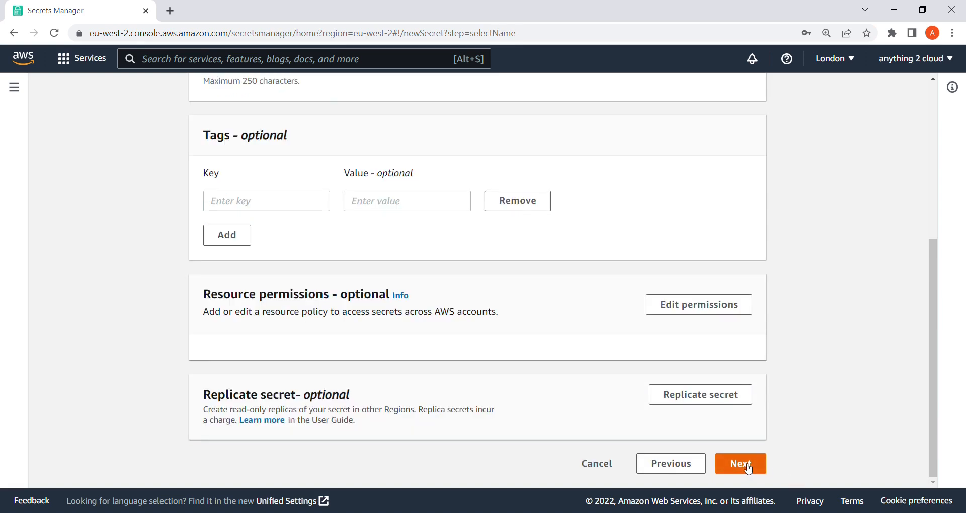
scroll("up", 3)
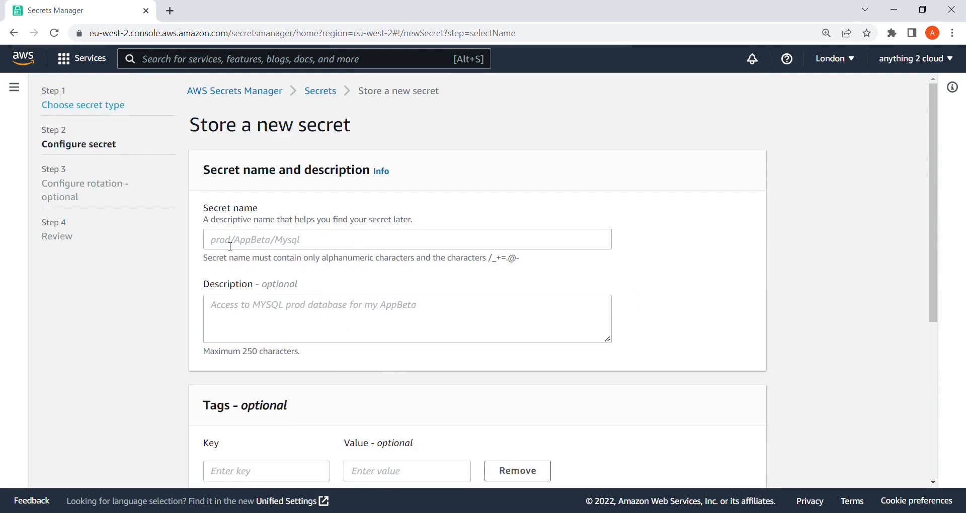
type("s")
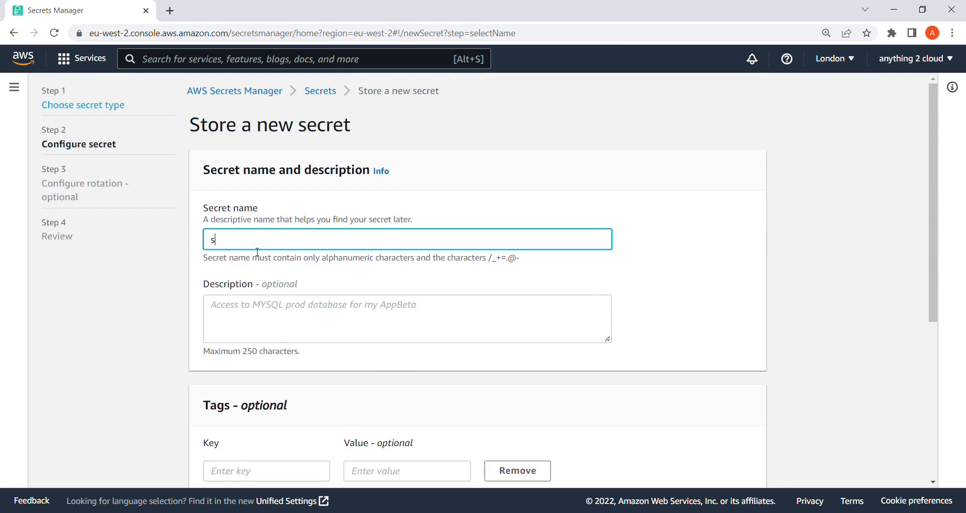
type("ql/")
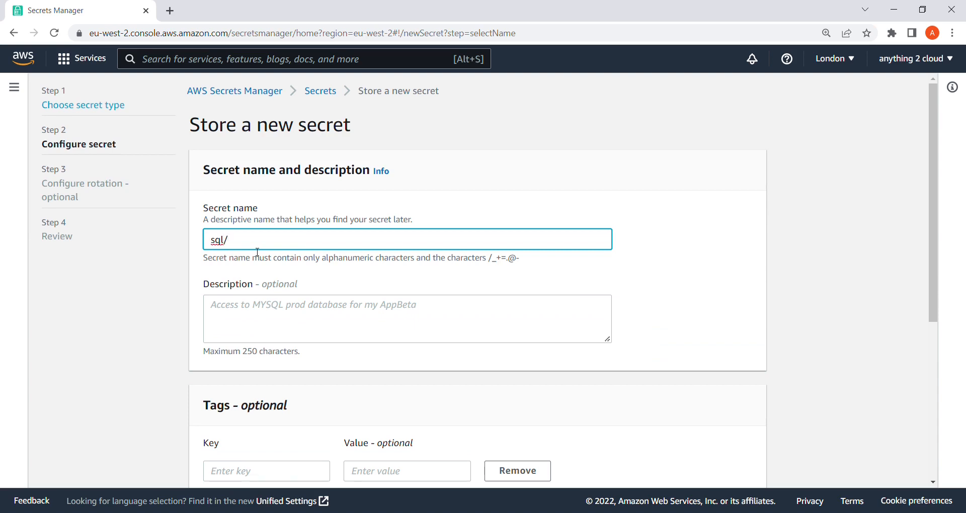
type("secret")
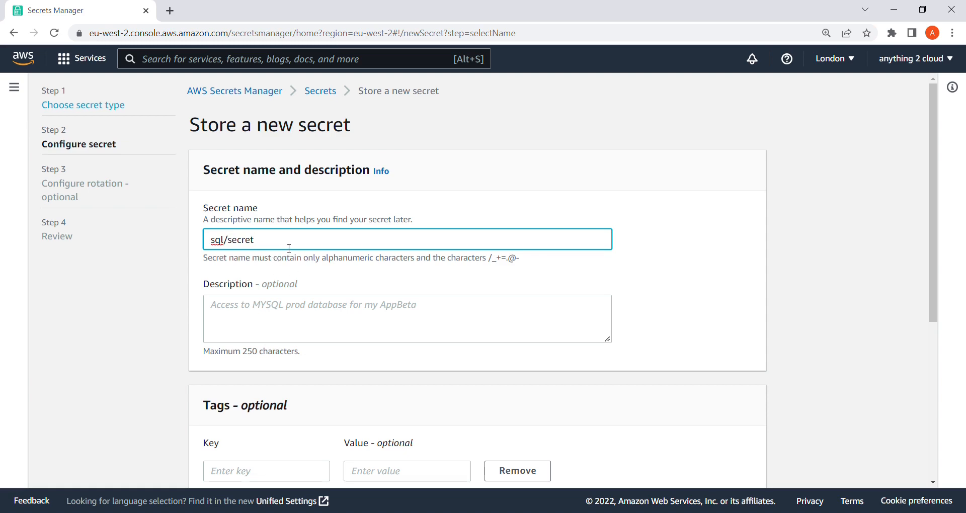
scroll("down", 3)
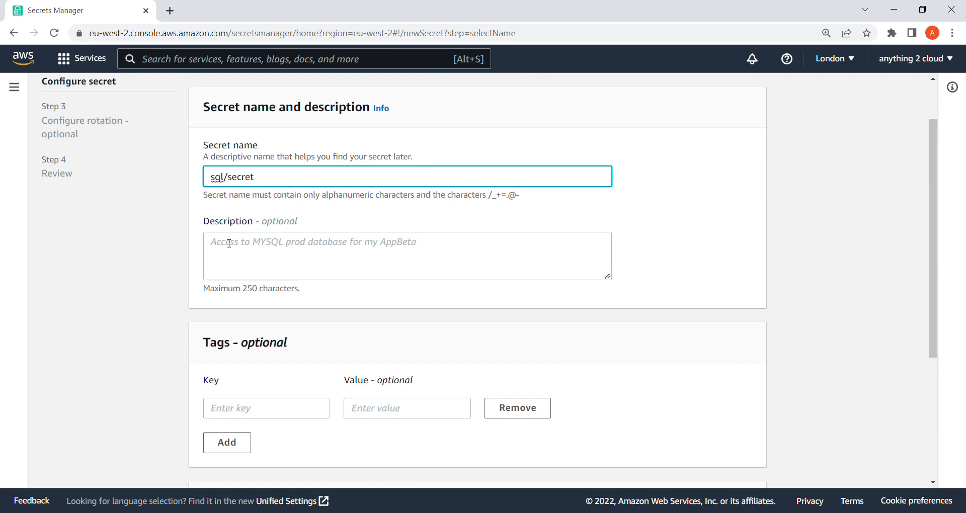
scroll("down", 3)
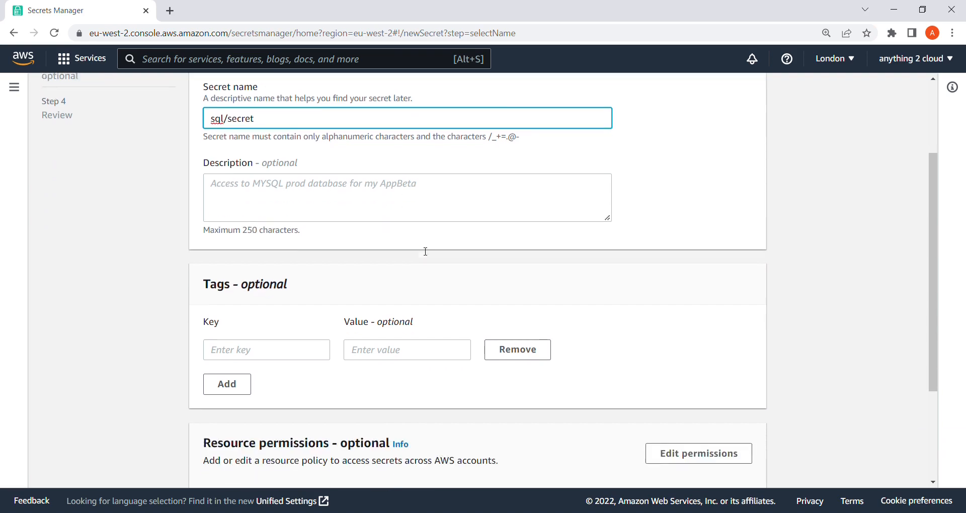
scroll("down", 3)
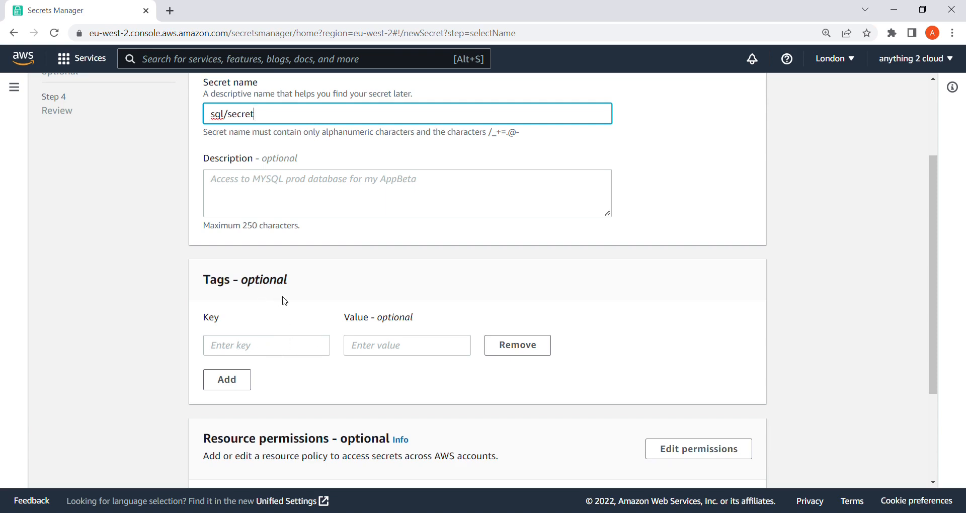
scroll("down", 3)
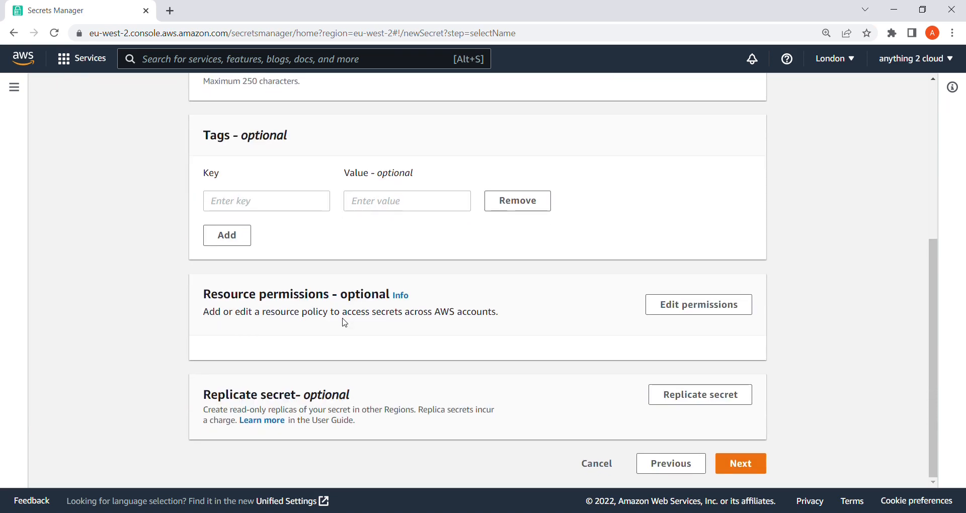
mouse_move(766, 444)
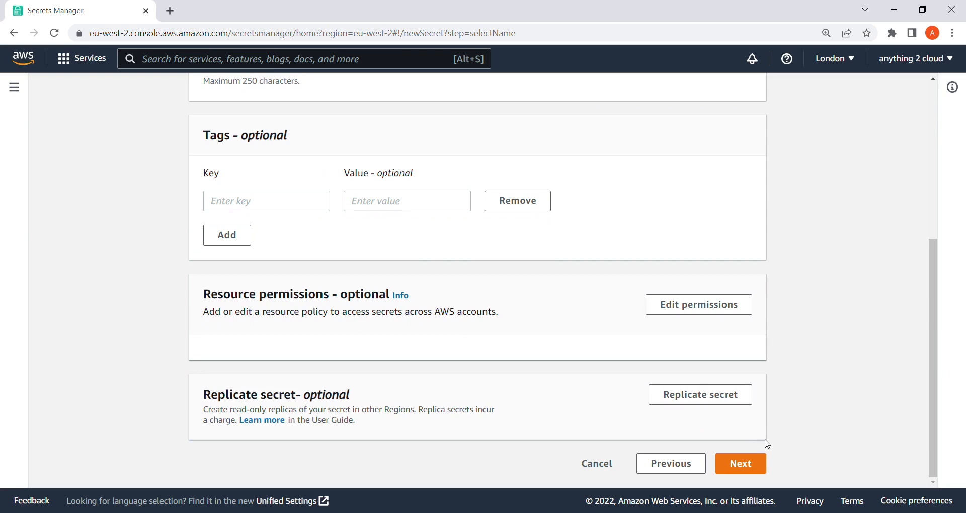
Move to the Configure rotation step and switch on the Automatic rotation toggle.
left_click(740, 463)
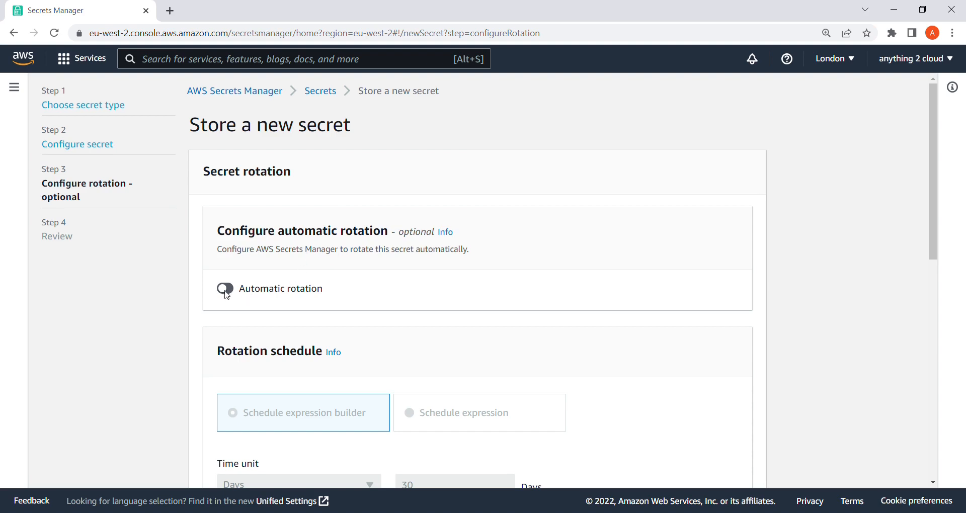
left_click(225, 288)
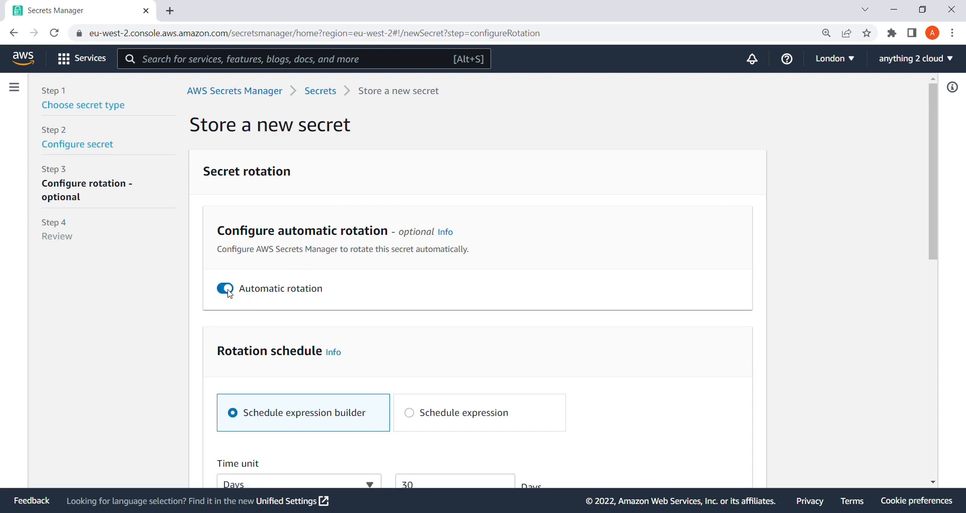
scroll("down", 3)
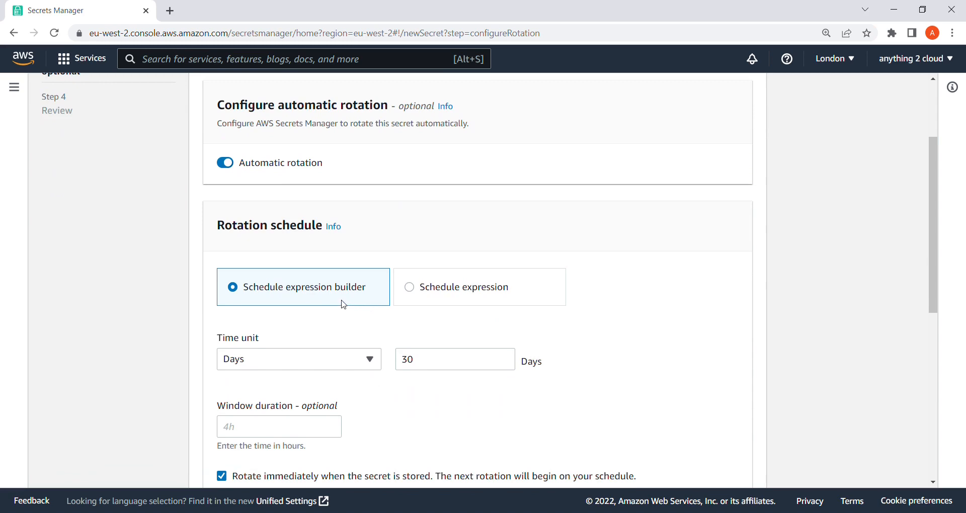
mouse_move(338, 301)
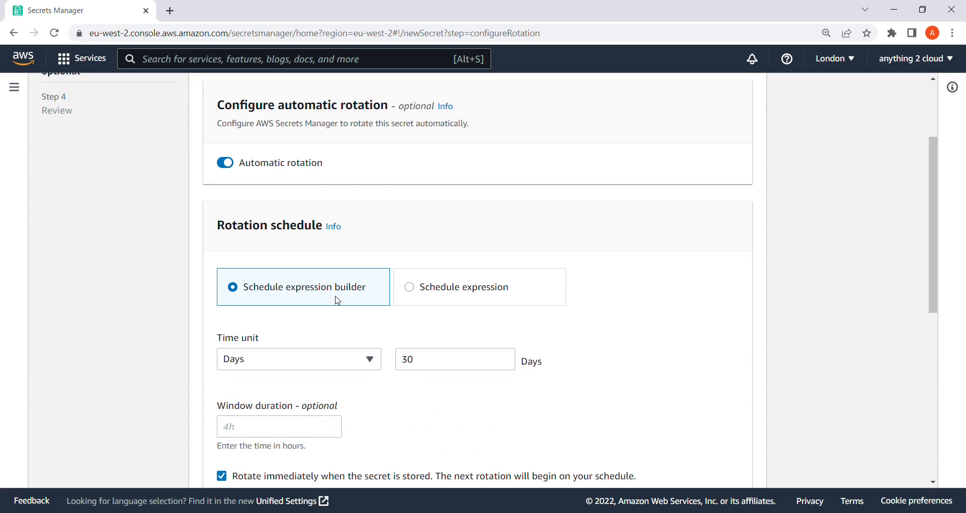
mouse_move(398, 338)
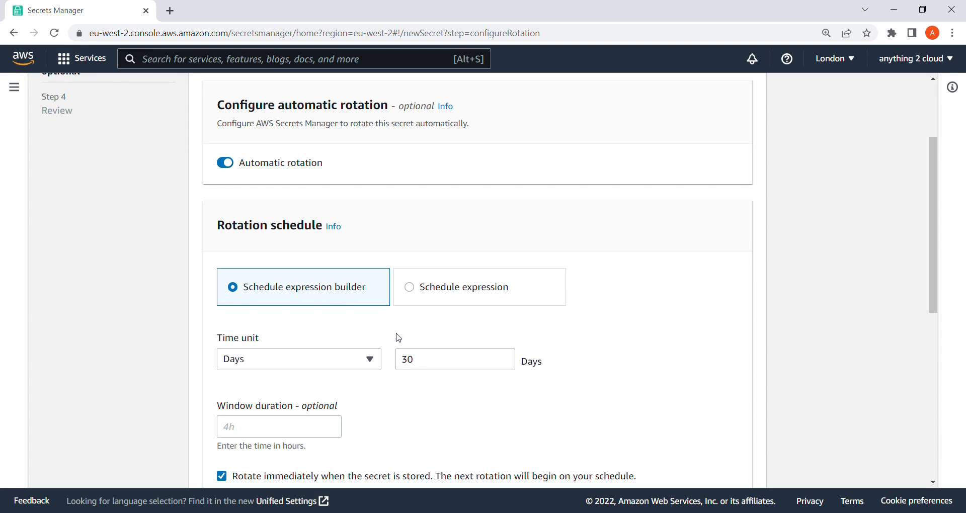
left_click(299, 359)
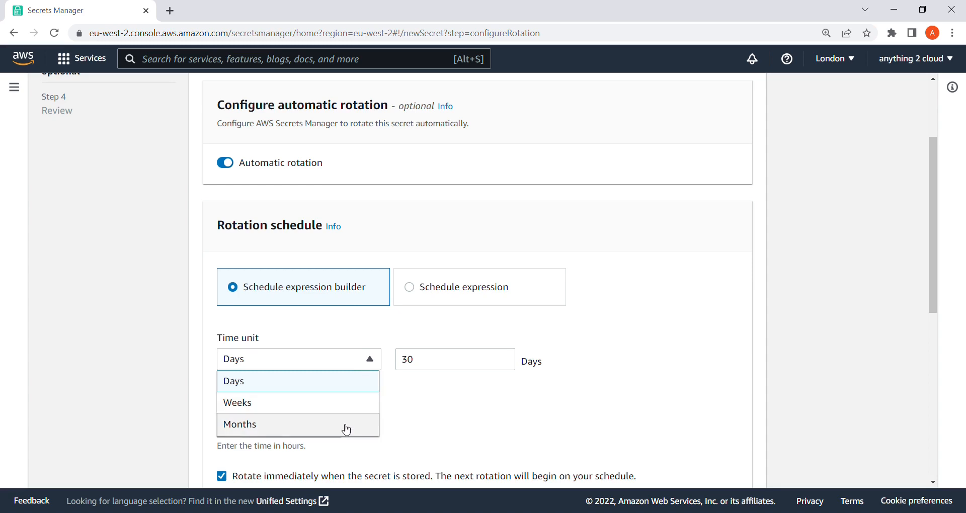
Set the rotation time unit to Months with an interval of 3.
left_click(240, 424)
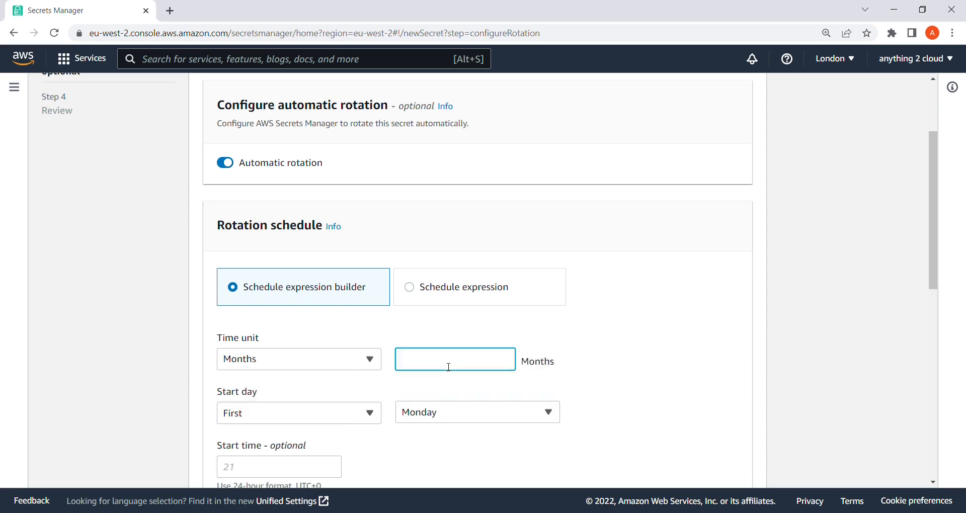
type("3")
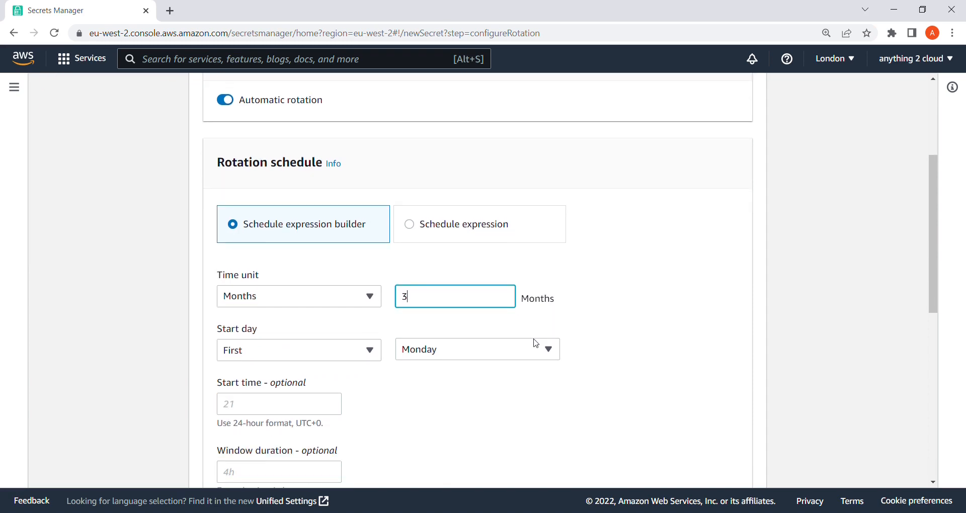
scroll("down", 3)
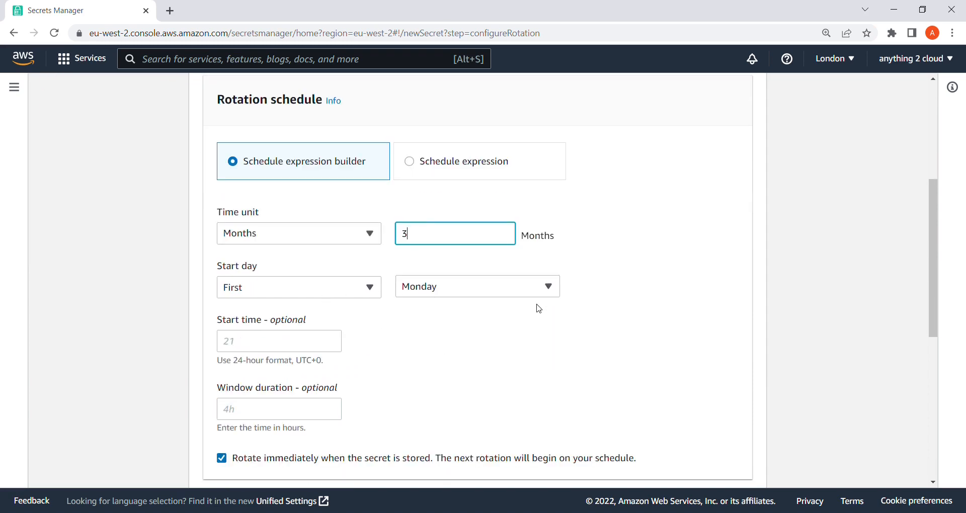
scroll("down", 3)
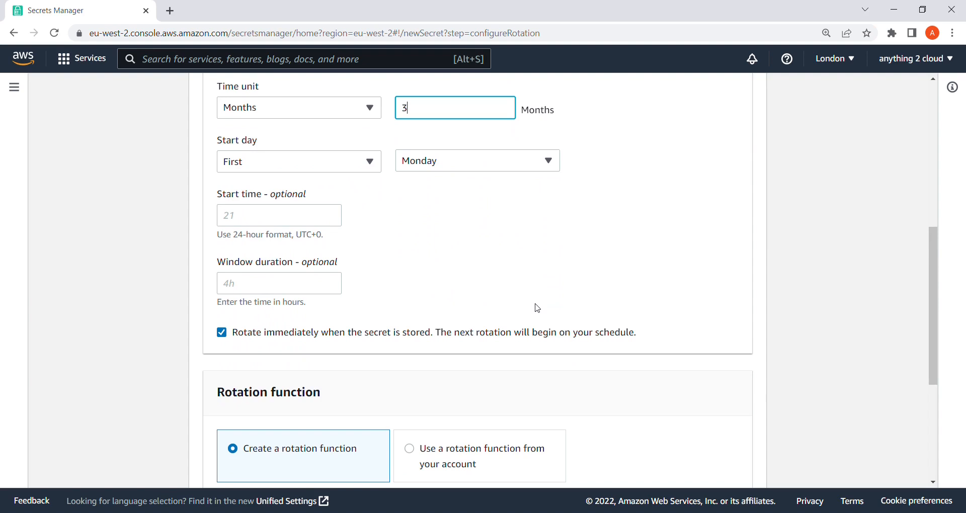
scroll("down", 3)
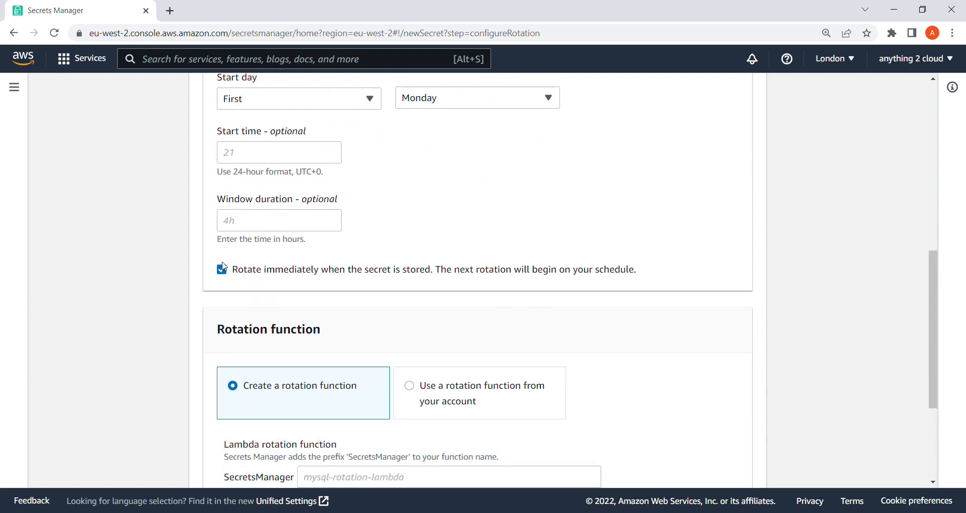
left_click(221, 269)
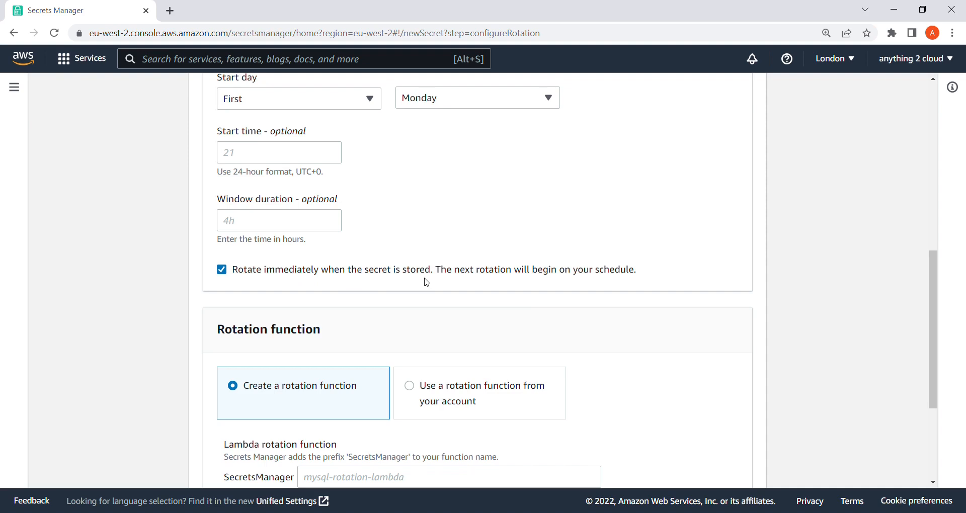
mouse_move(446, 256)
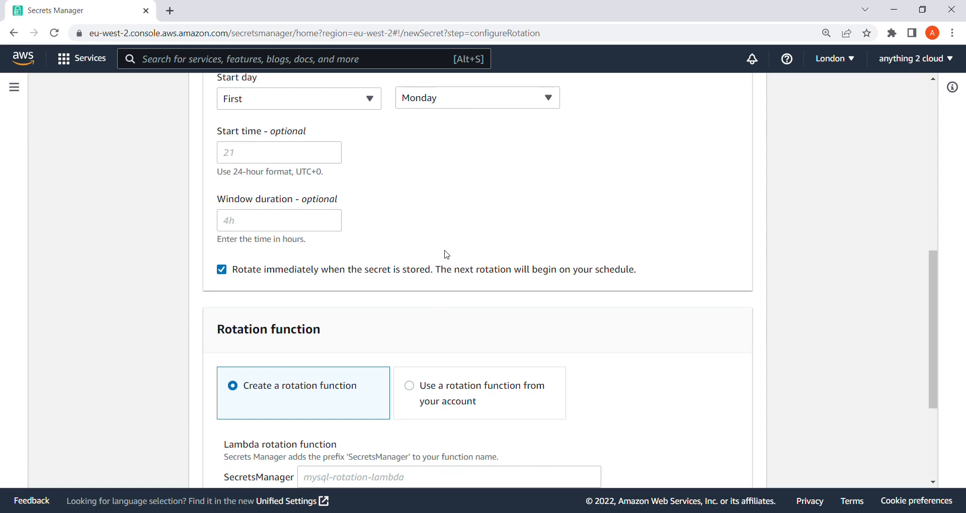
Enter sql-secret-rotation as the new Lambda rotation function's name, leaving separate credentials at No.
scroll("down", 3)
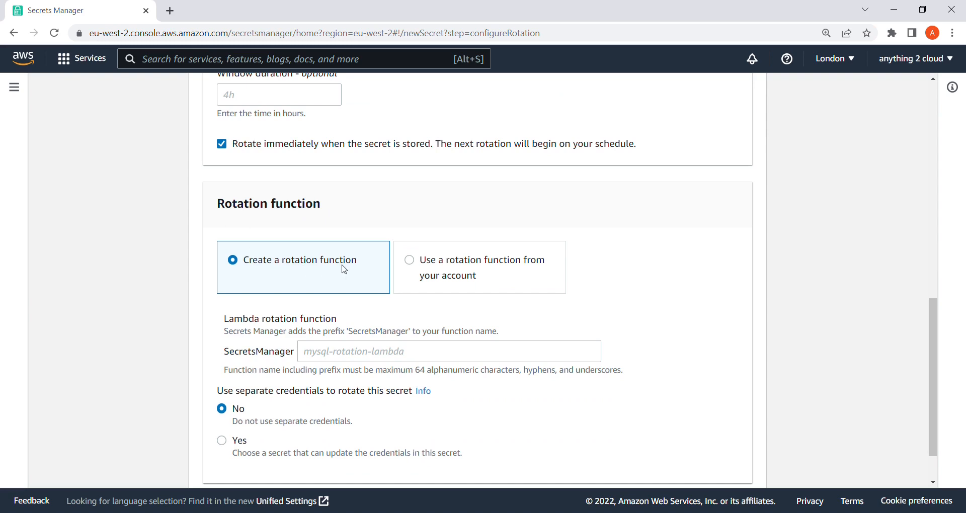
mouse_move(342, 269)
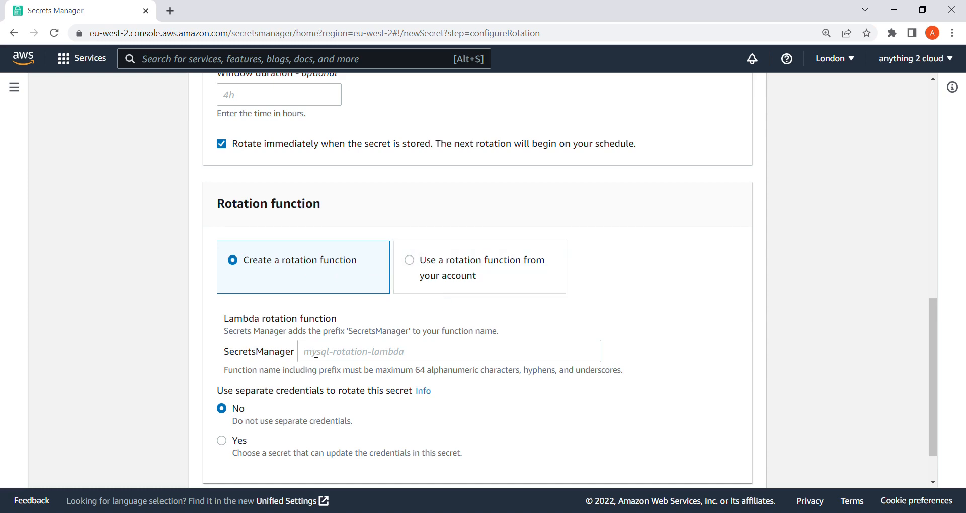
left_click(449, 351)
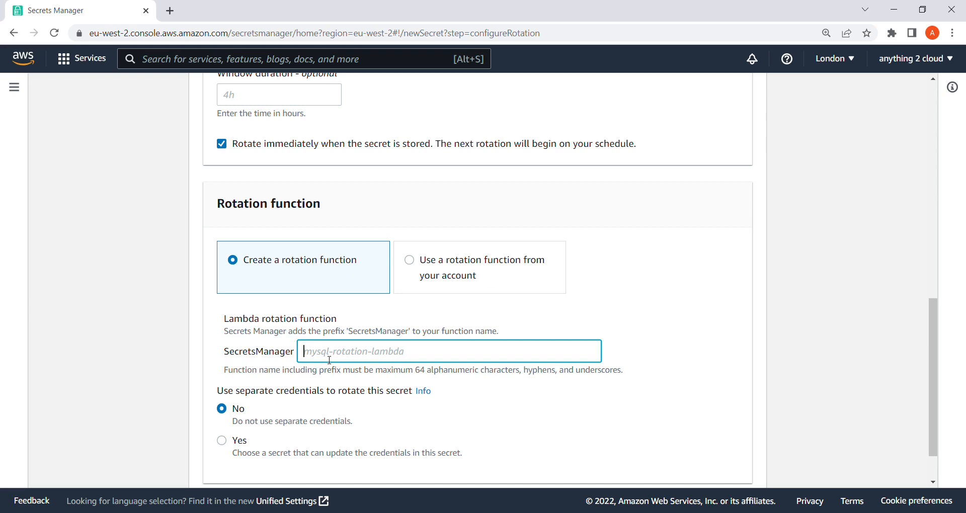
type("sql-")
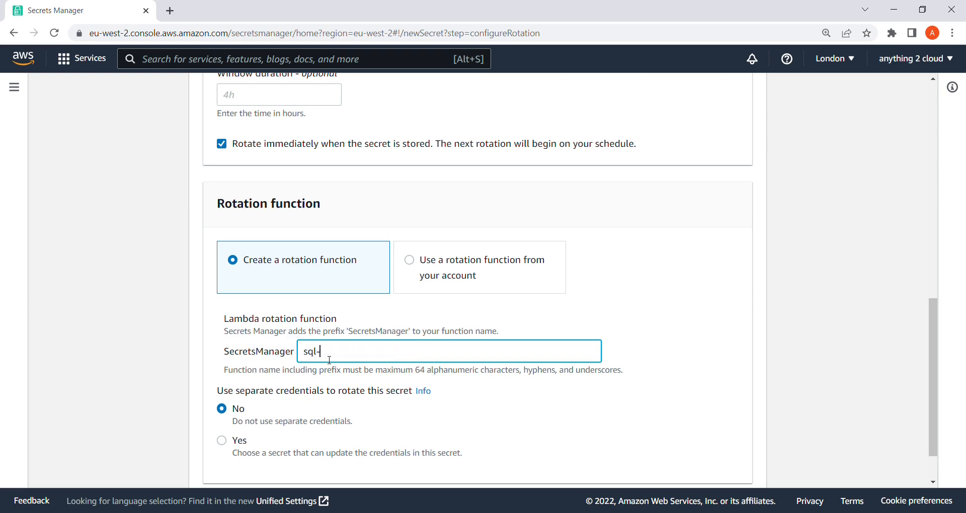
type("secret-")
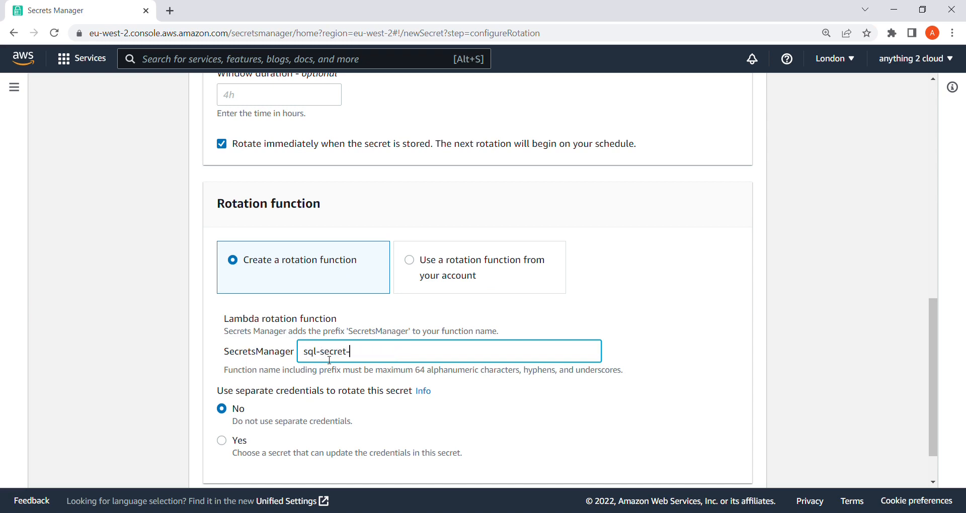
type("rotat")
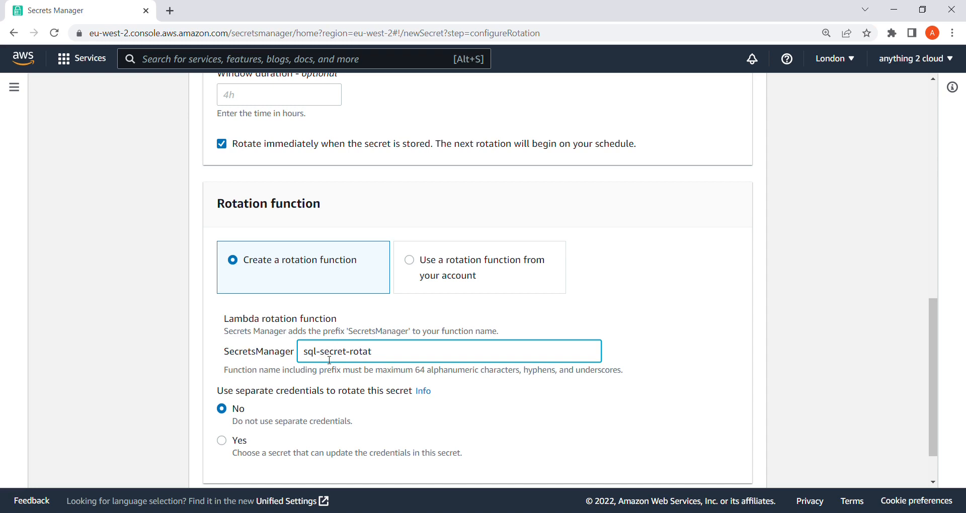
type("ion")
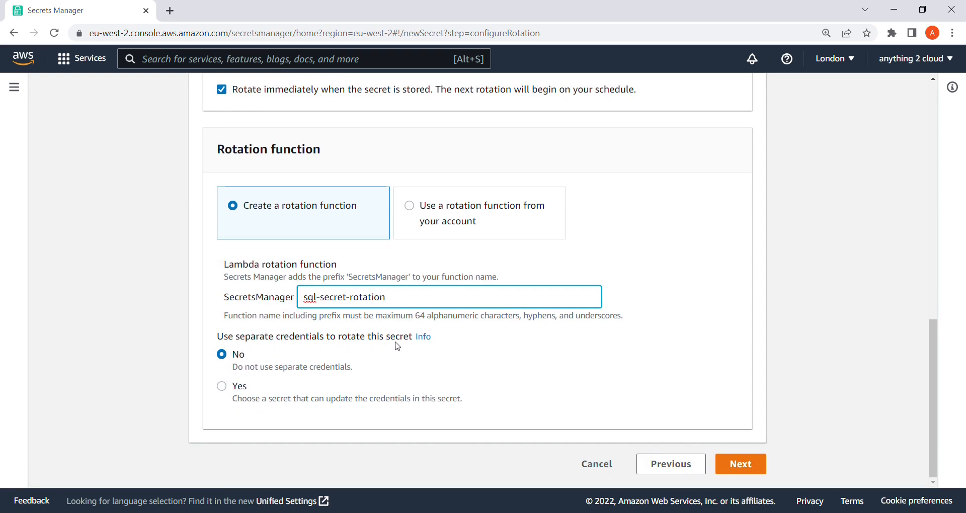
mouse_move(279, 357)
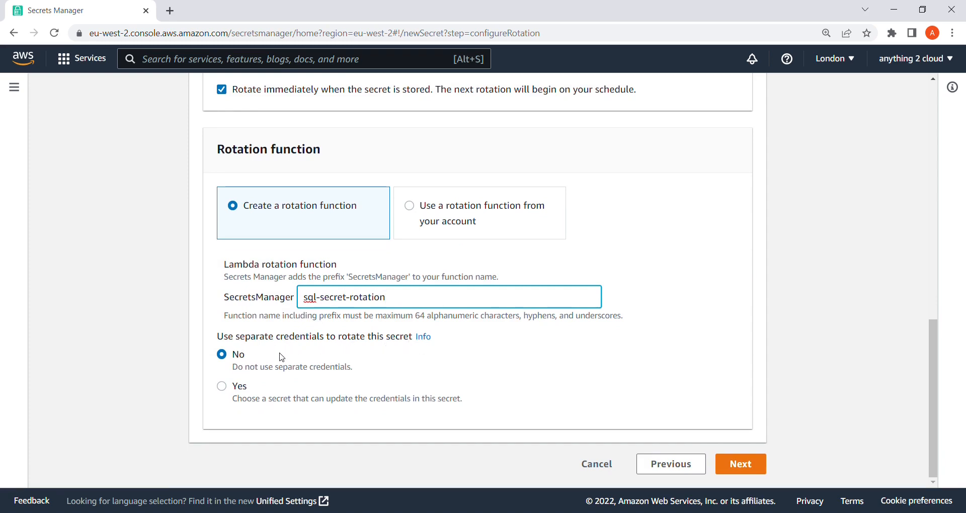
mouse_move(311, 353)
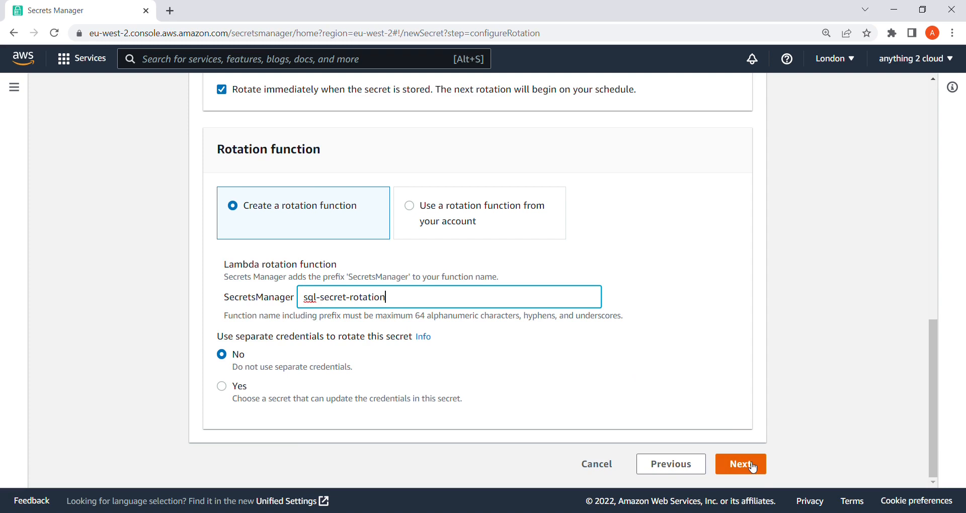
Advance to the Review step and scroll through the secret's settings.
left_click(740, 464)
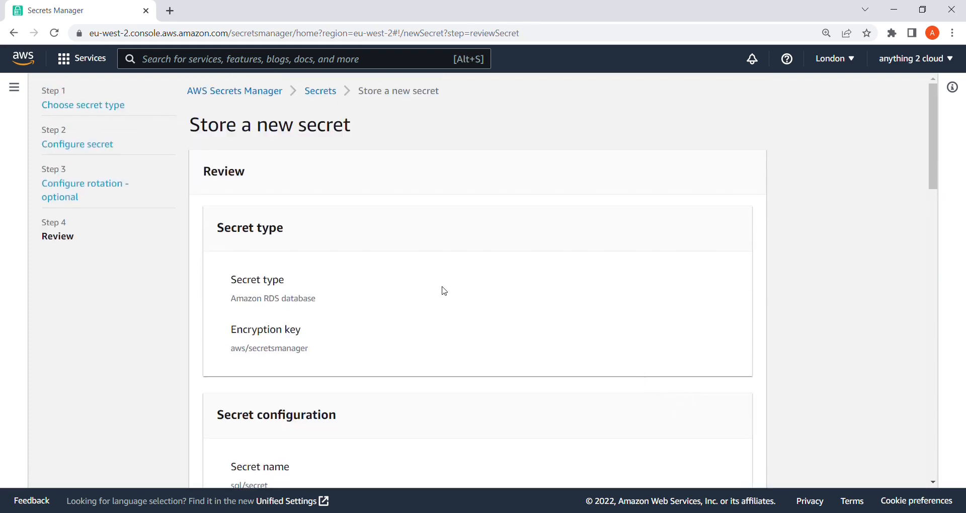
scroll("down", 3)
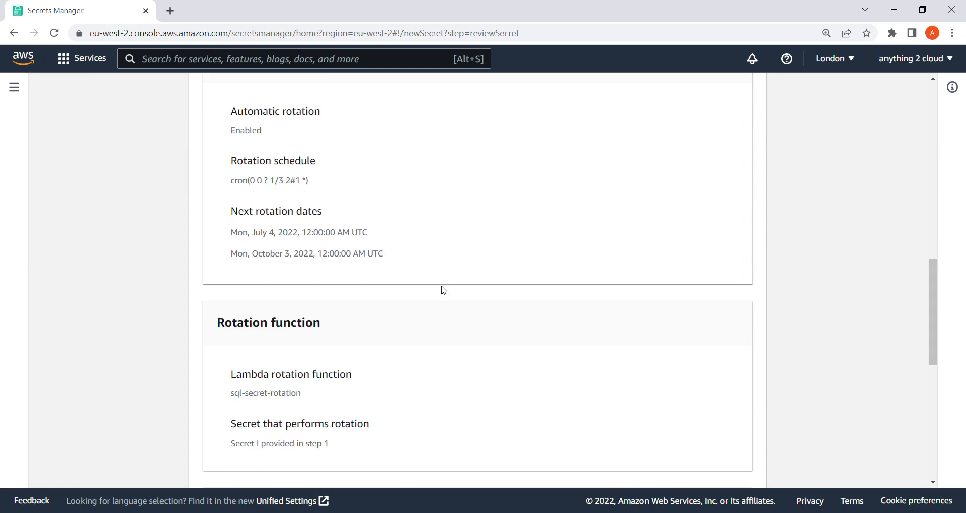
scroll("down", 3)
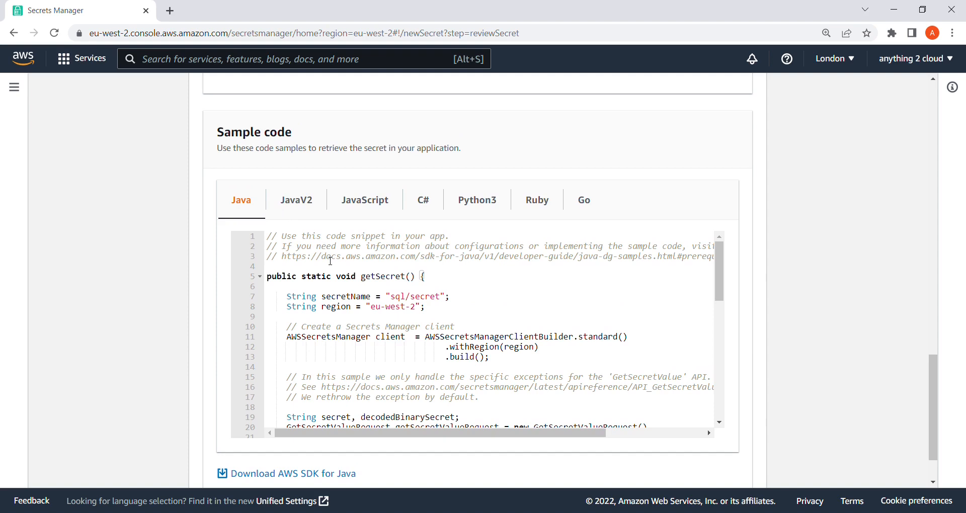
mouse_move(456, 223)
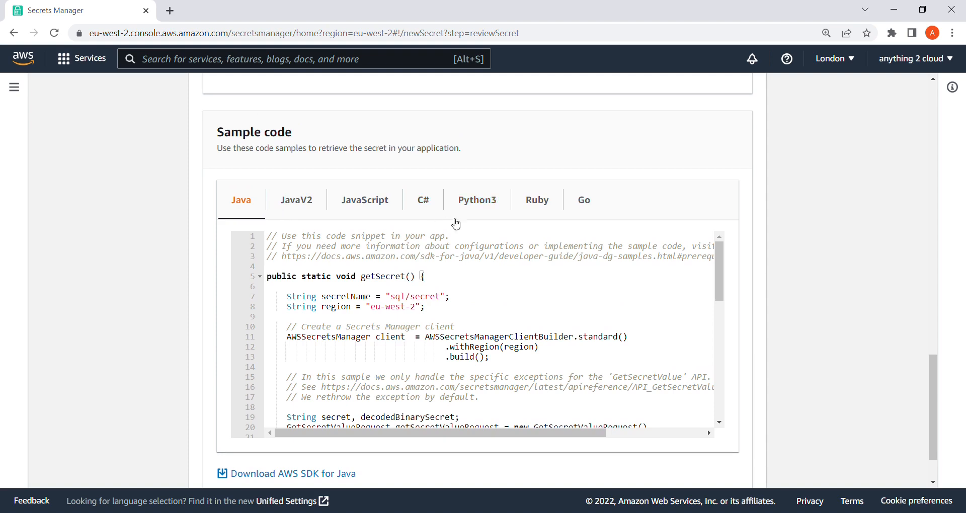
Show the Python3 sample code for retrieving sql/secret and read it to the end.
left_click(477, 200)
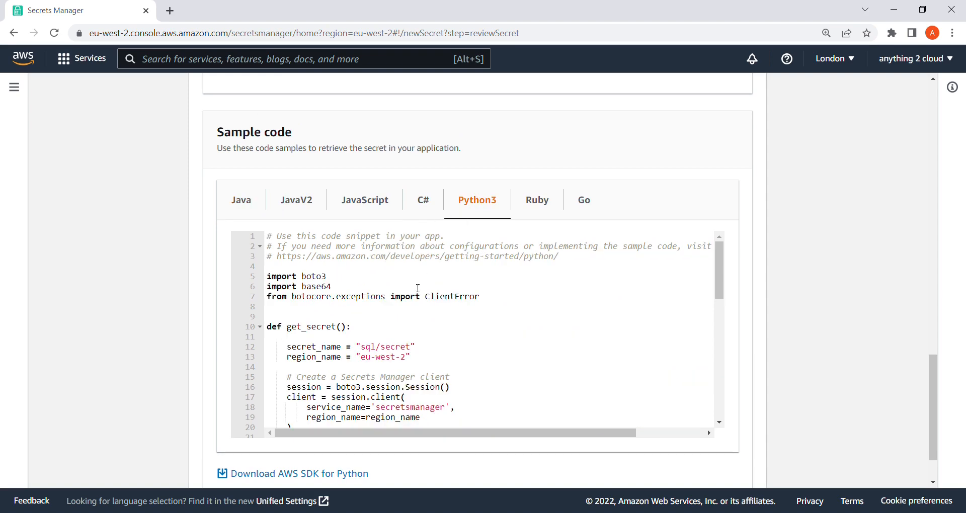
scroll("down", 3)
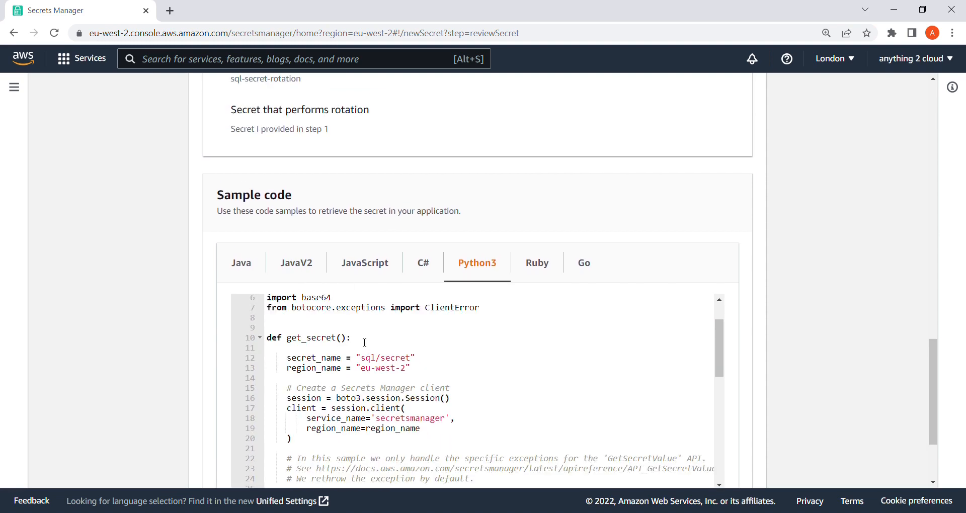
scroll("down", 3)
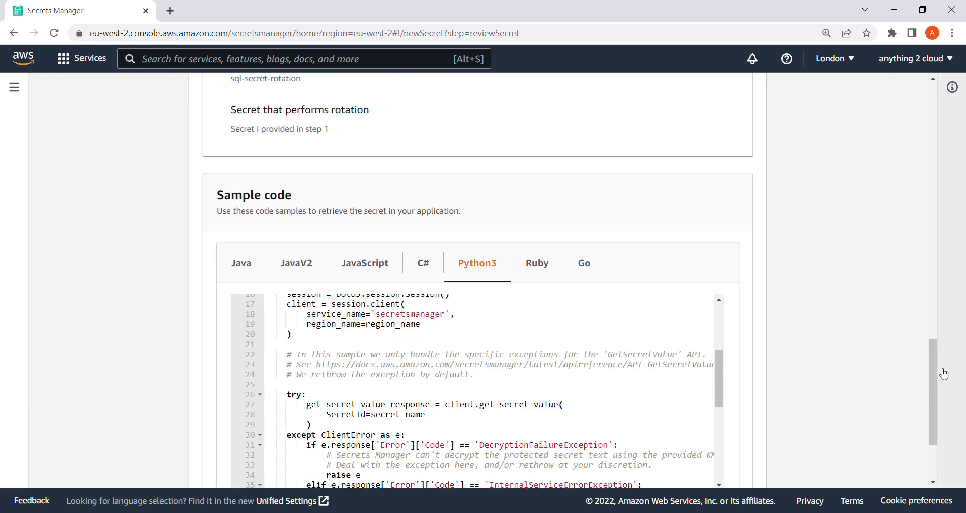
scroll("down", 3)
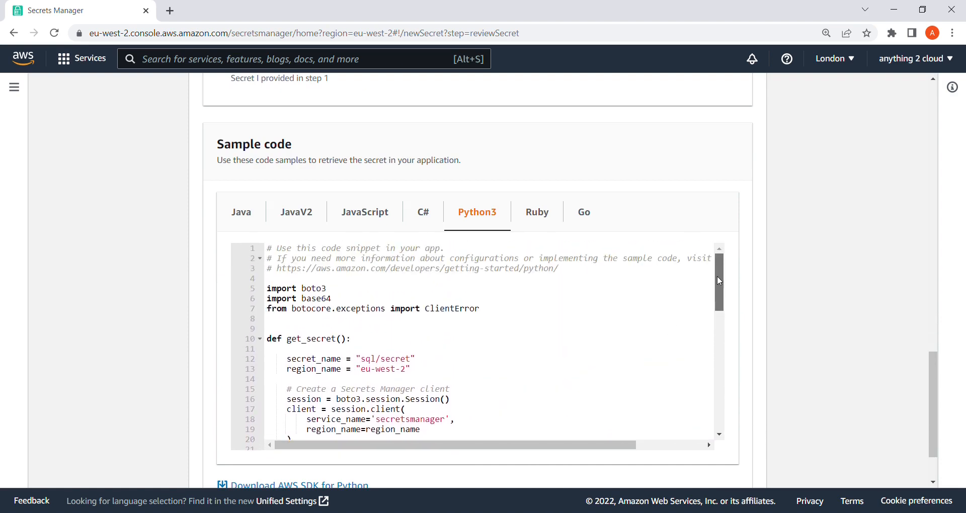
scroll("down", 3)
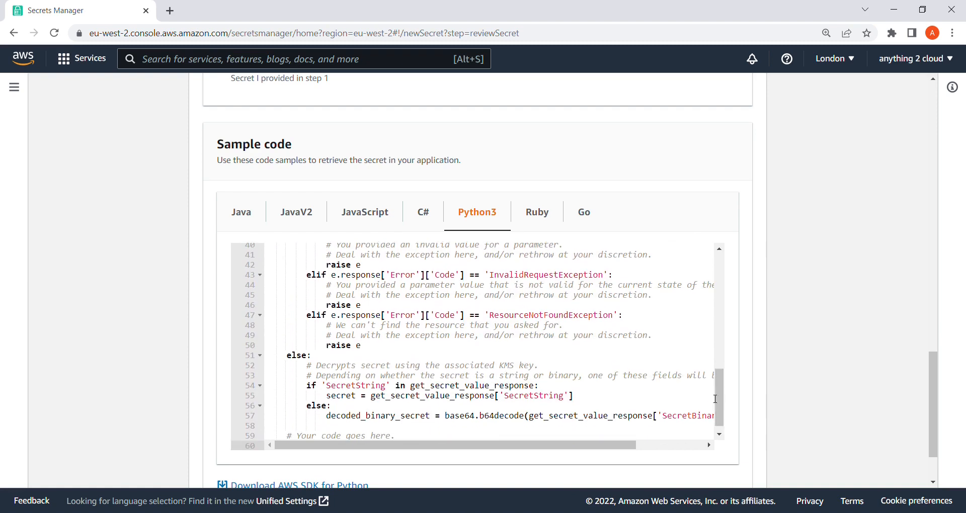
scroll("down", 3)
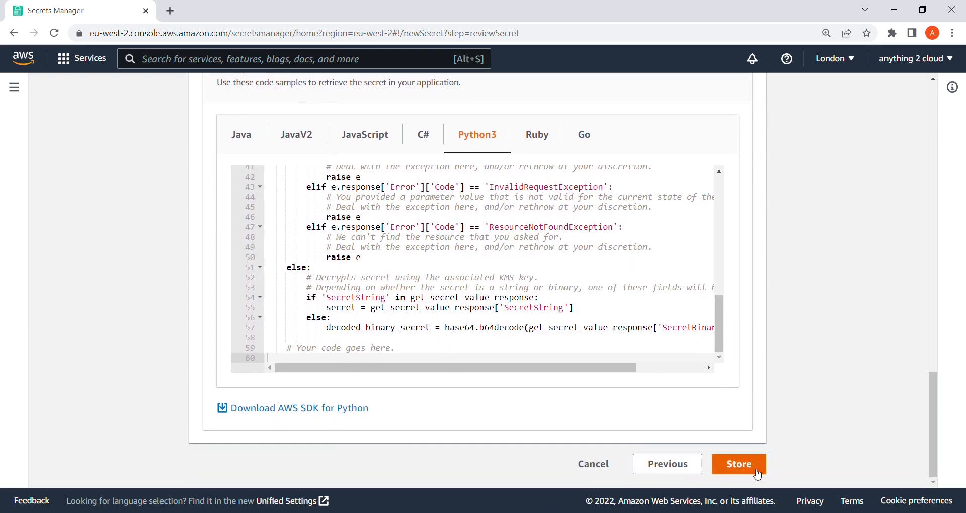
Store the sql/secret secret and search the AWS services bar for Lambda.
left_click(738, 464)
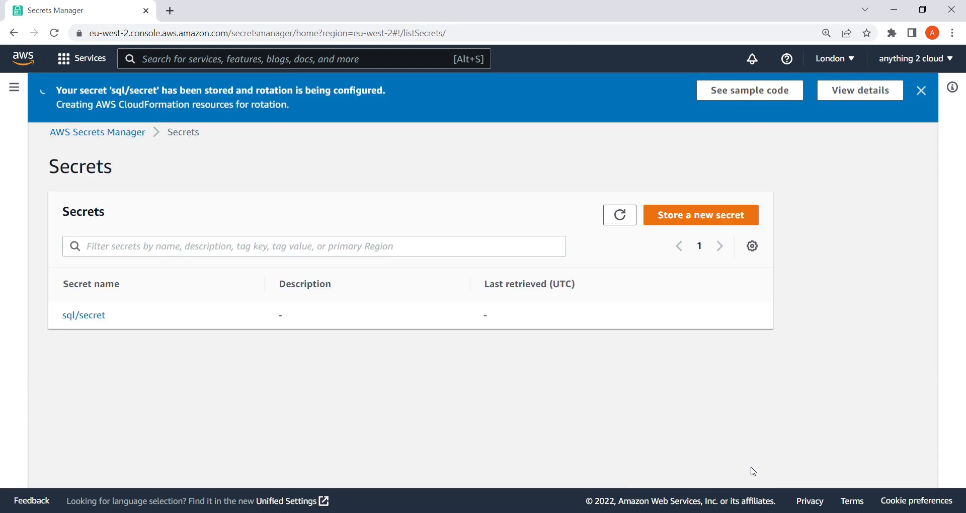
mouse_move(648, 415)
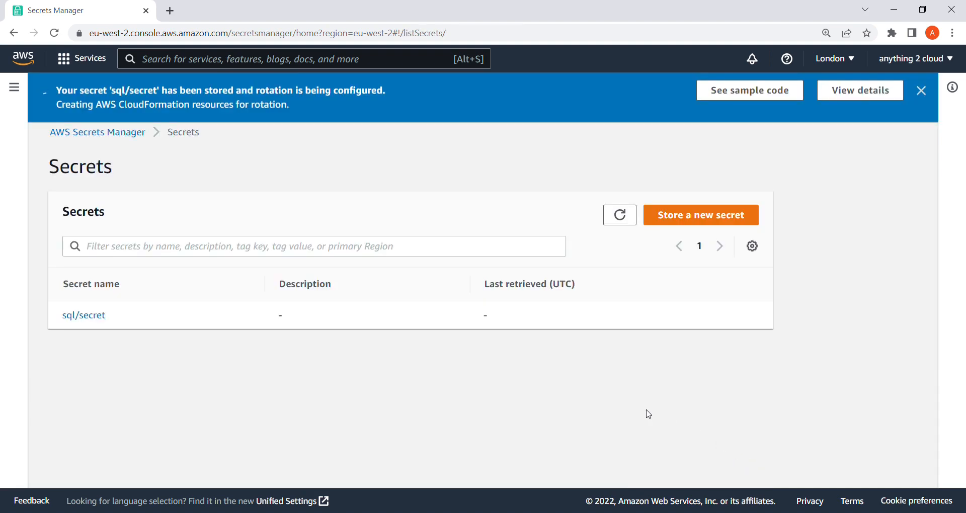
mouse_move(308, 148)
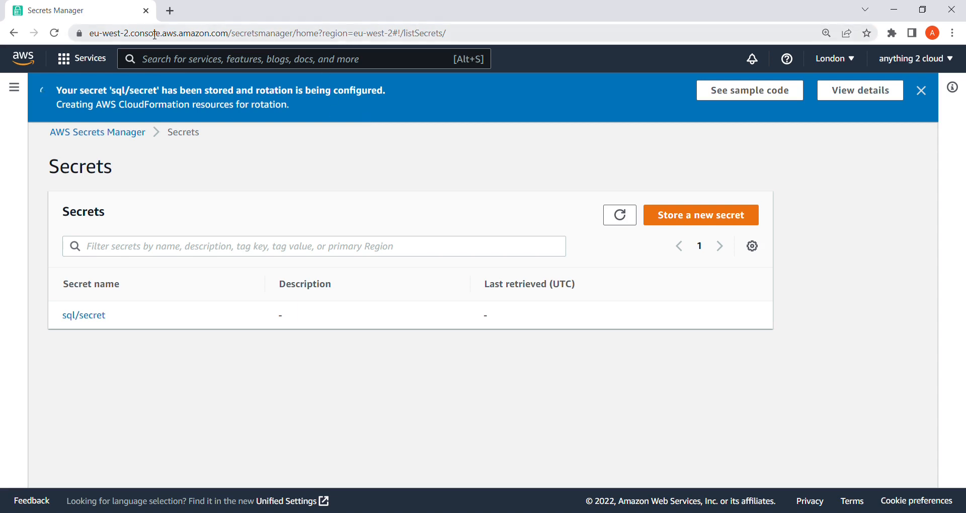
mouse_move(140, 105)
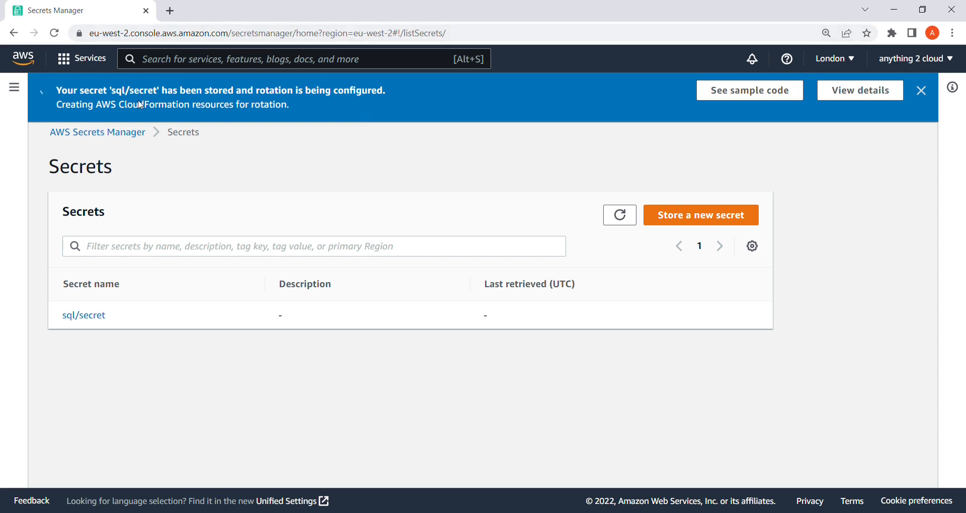
type("lambda")
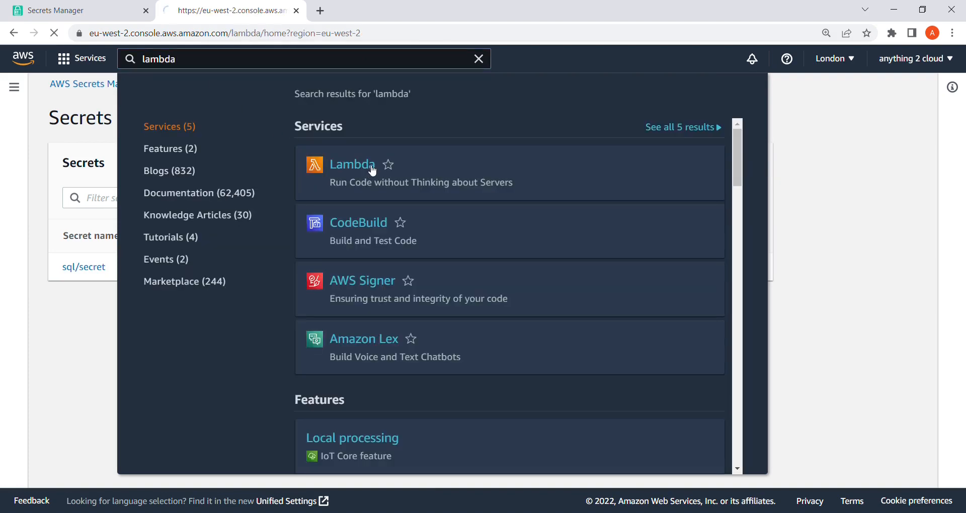
Open the Lambda Functions list, briefly checking back on the stored secret's tab.
left_click(351, 164)
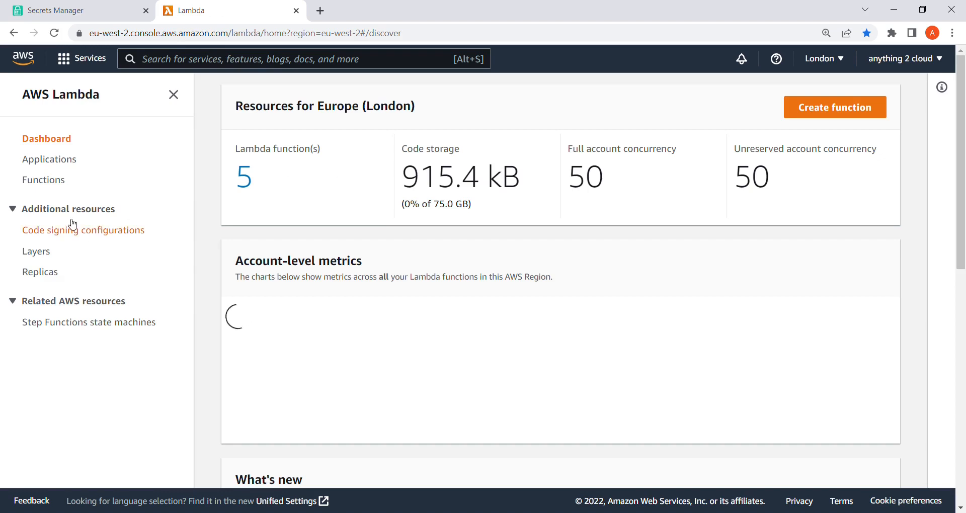
left_click(44, 179)
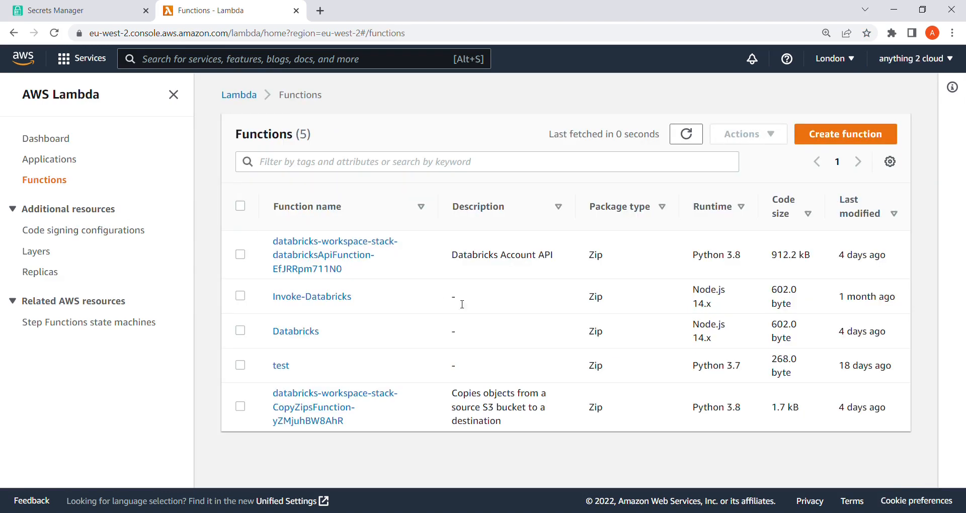
mouse_move(424, 302)
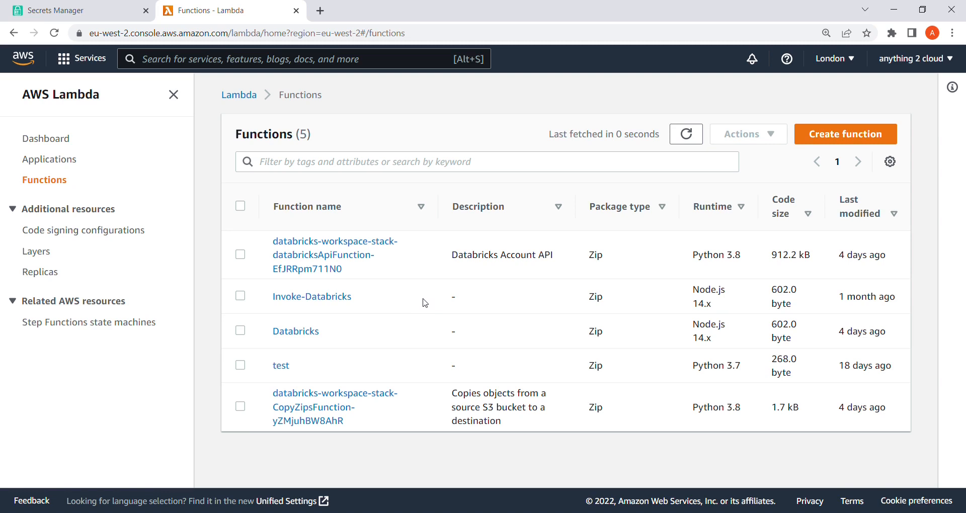
left_click(77, 10)
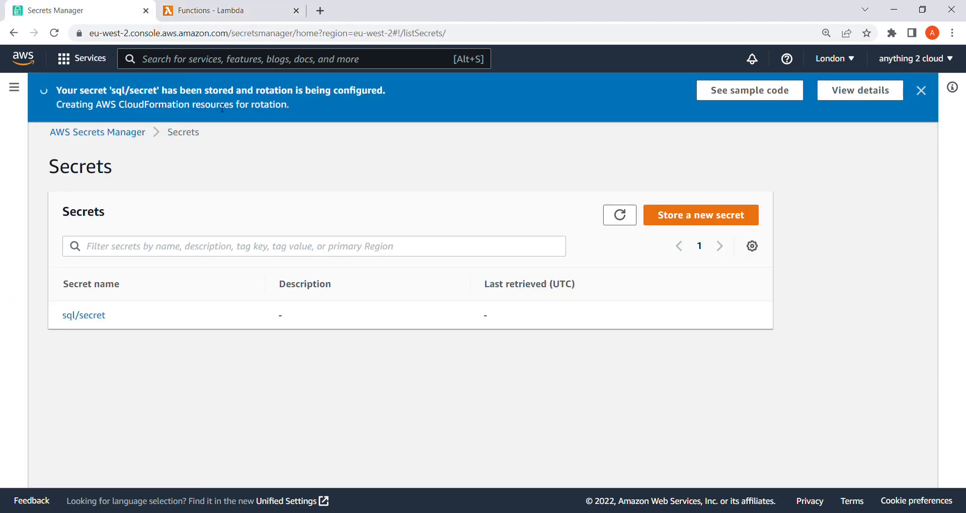
left_click(228, 10)
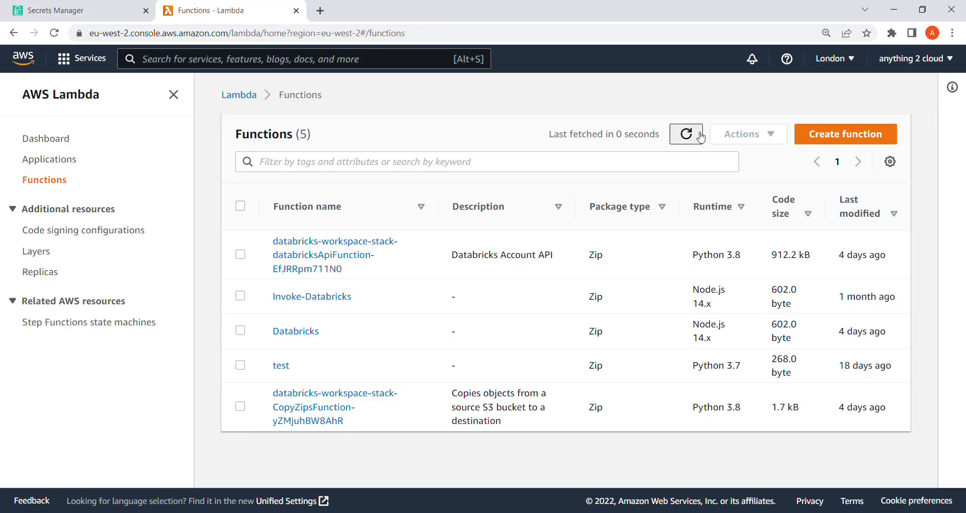
Refresh the functions list and open the SecretsManagersql-secret-rotation function's details.
left_click(686, 134)
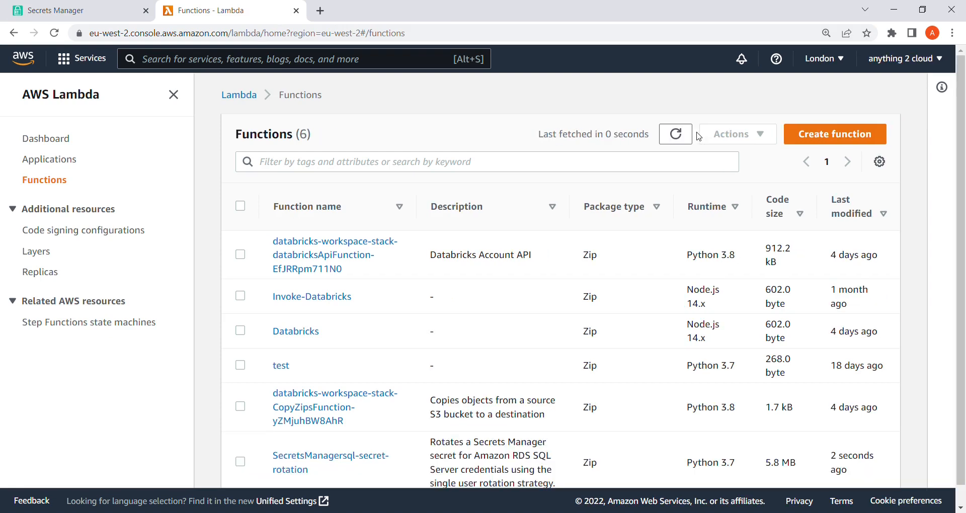
scroll("down", 3)
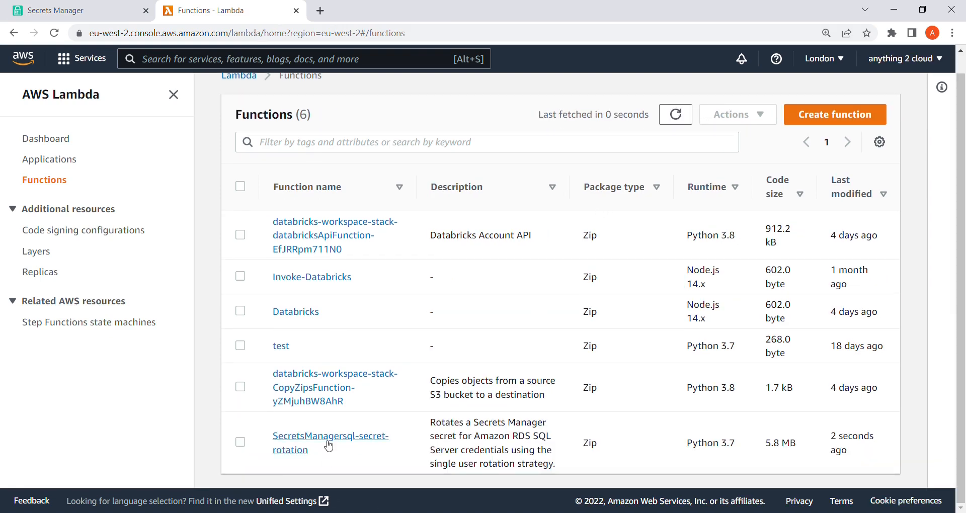
mouse_move(319, 444)
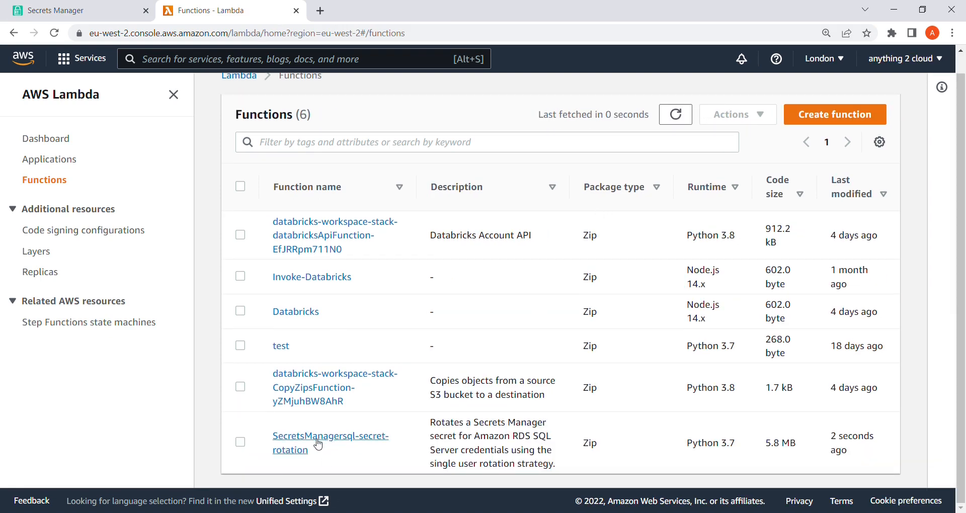
mouse_move(379, 447)
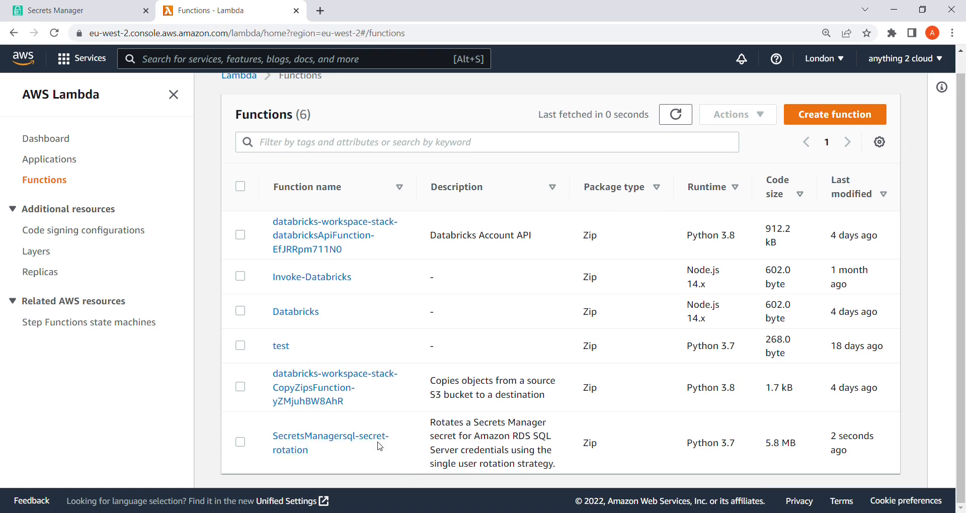
mouse_move(320, 441)
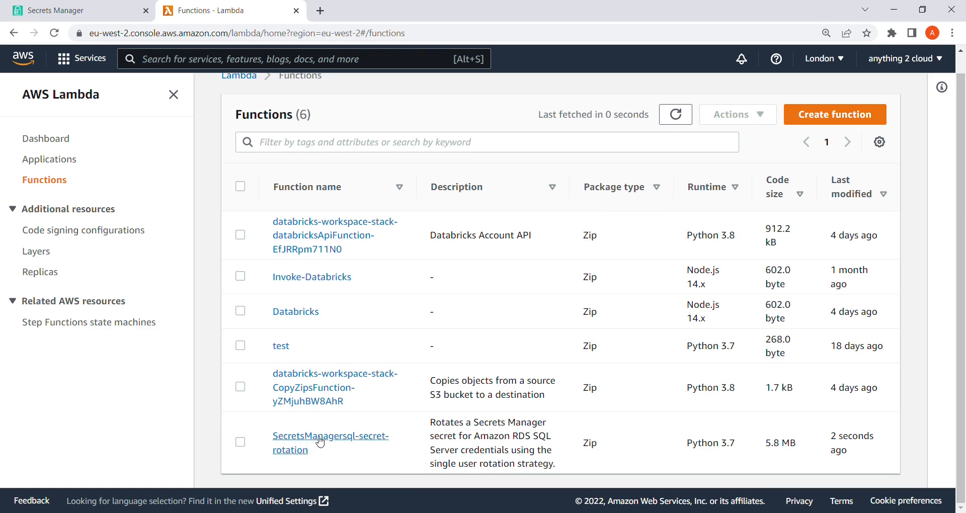
mouse_move(266, 386)
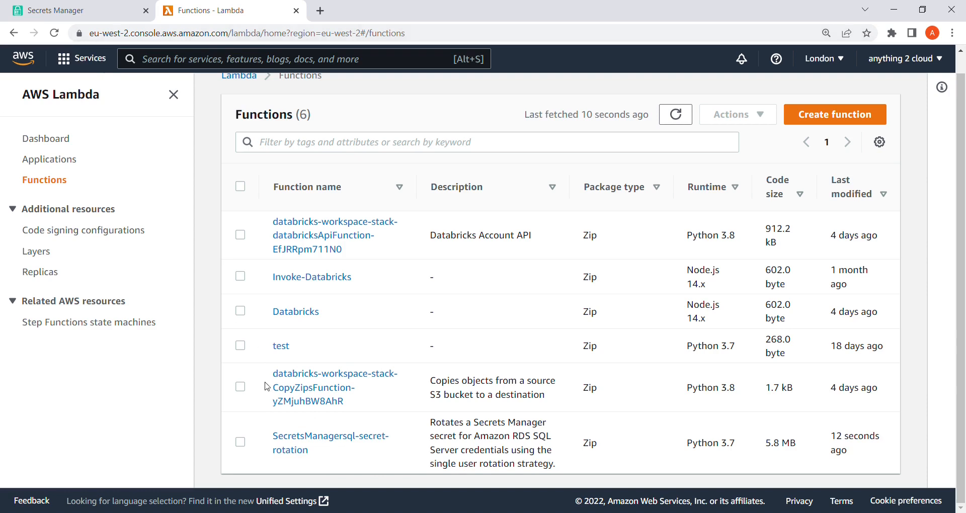
left_click(330, 436)
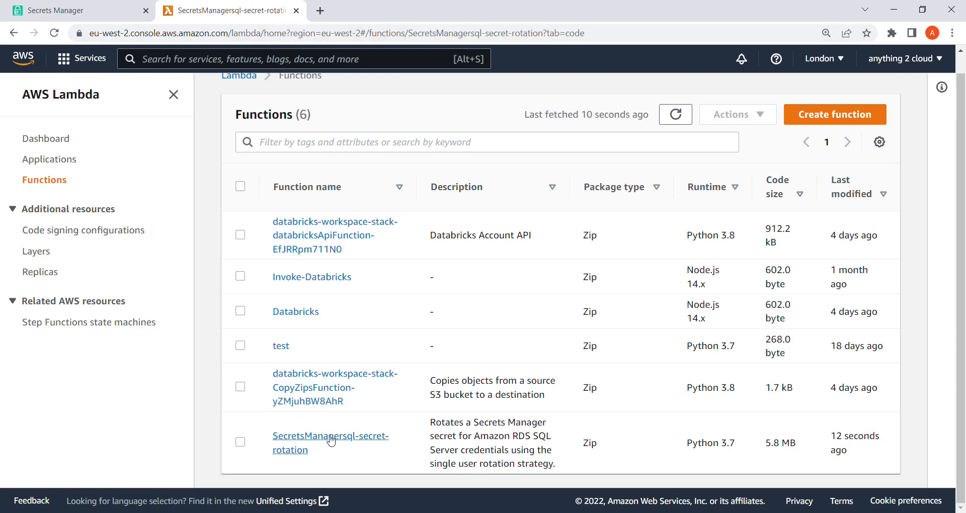
left_click(330, 442)
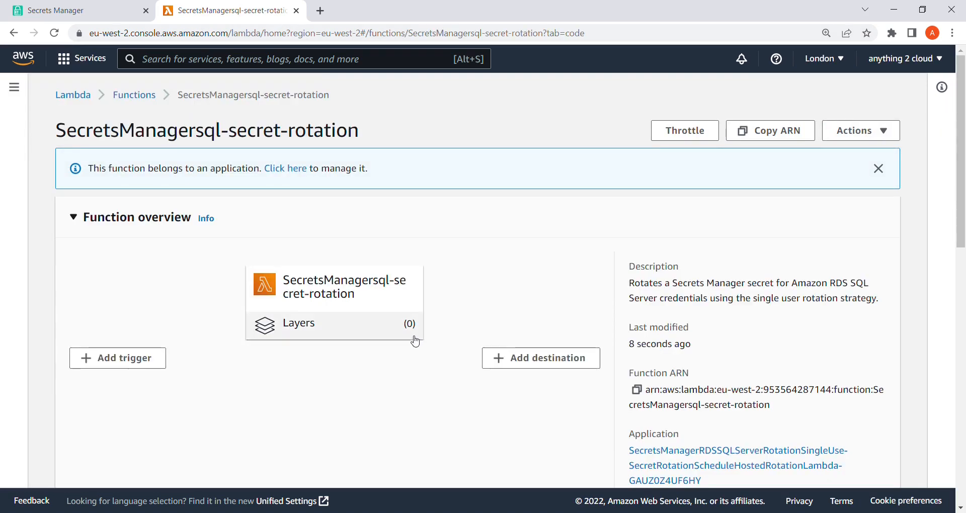
scroll("down", 3)
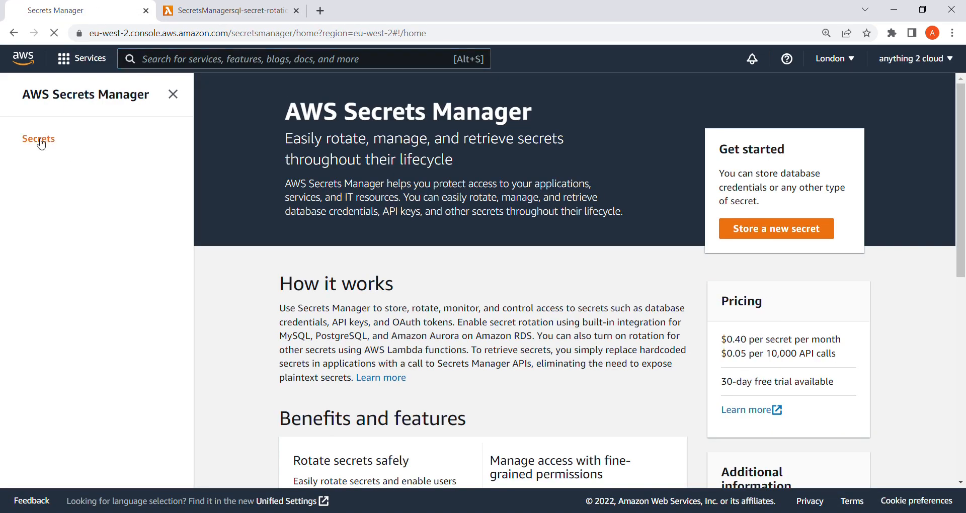
Open sql/secret from the Secrets list and scroll to its Rotation configuration.
left_click(38, 140)
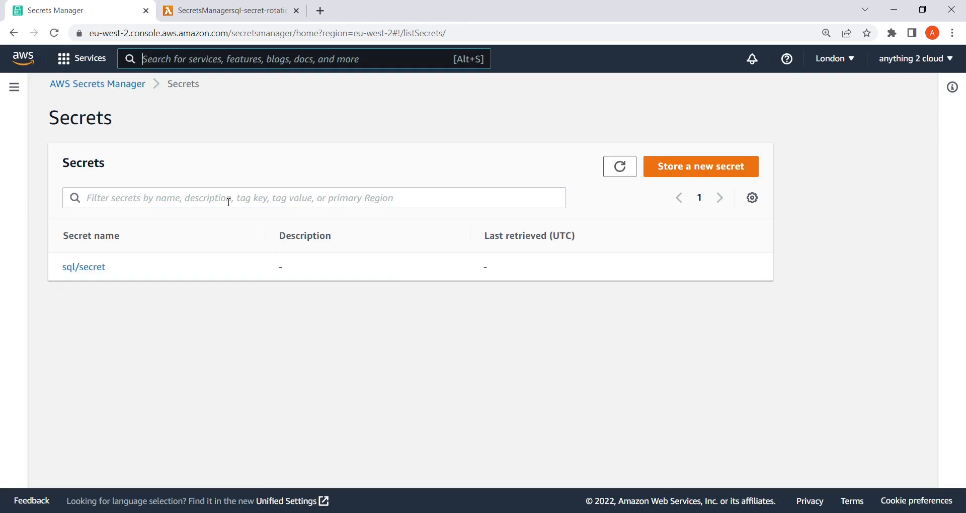
left_click(83, 266)
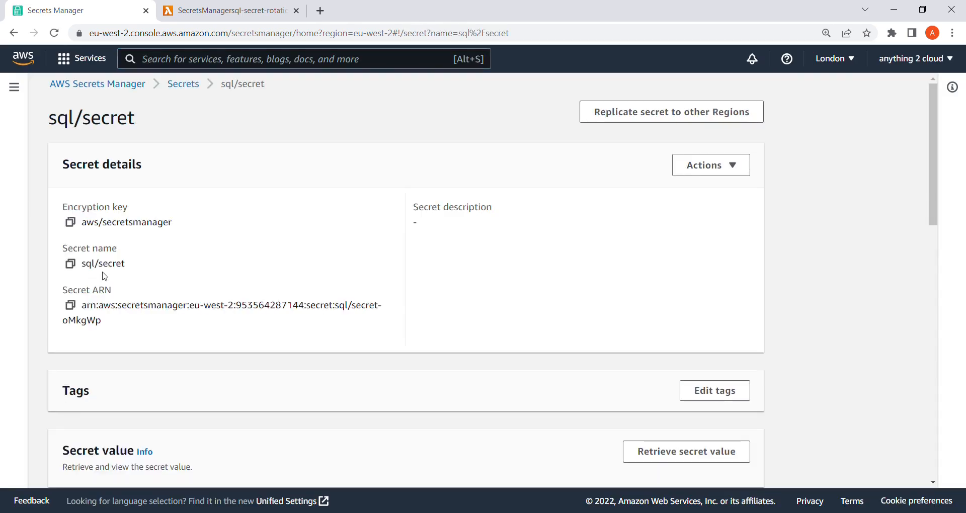
scroll("down", 3)
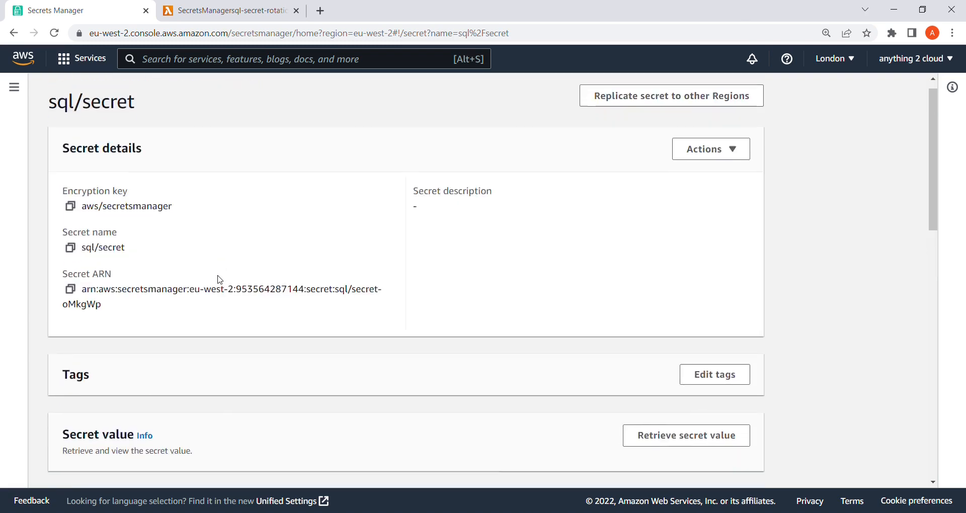
scroll("down", 3)
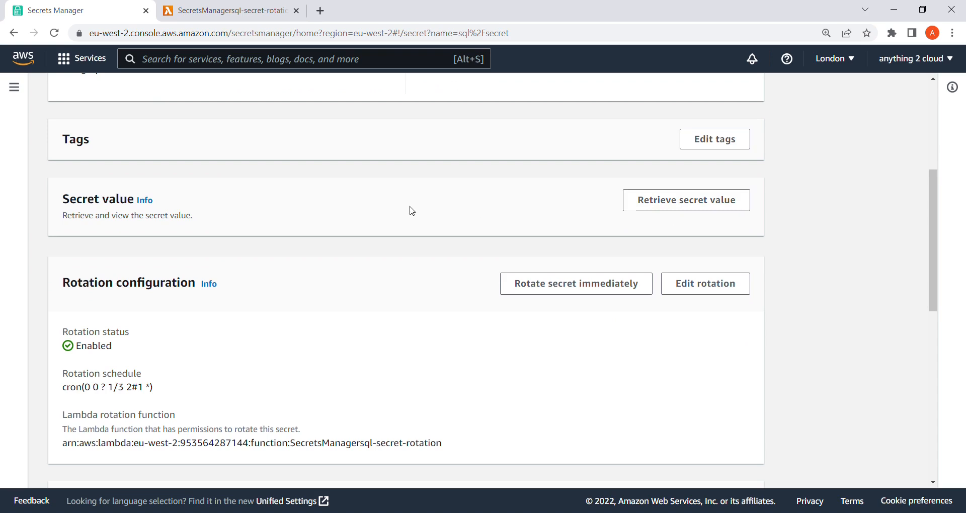
mouse_move(346, 221)
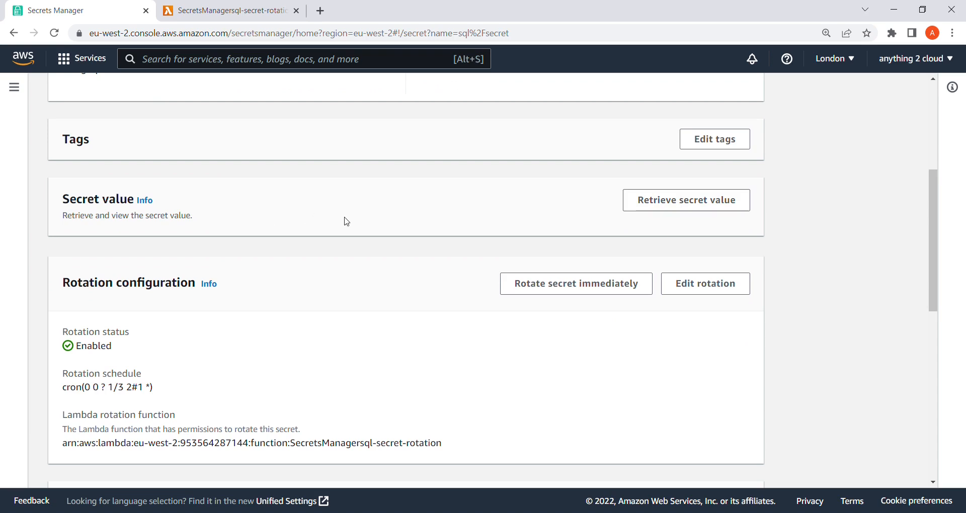
mouse_move(412, 222)
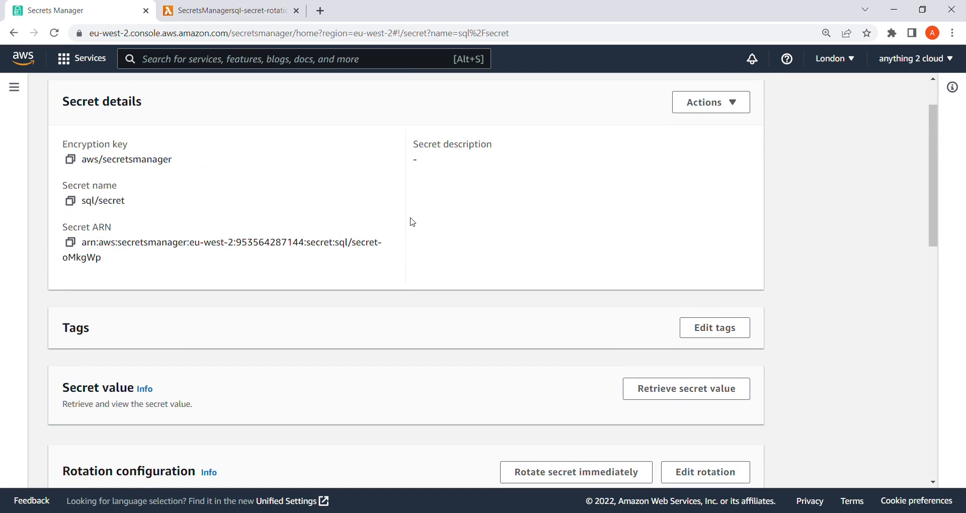
scroll("down", 3)
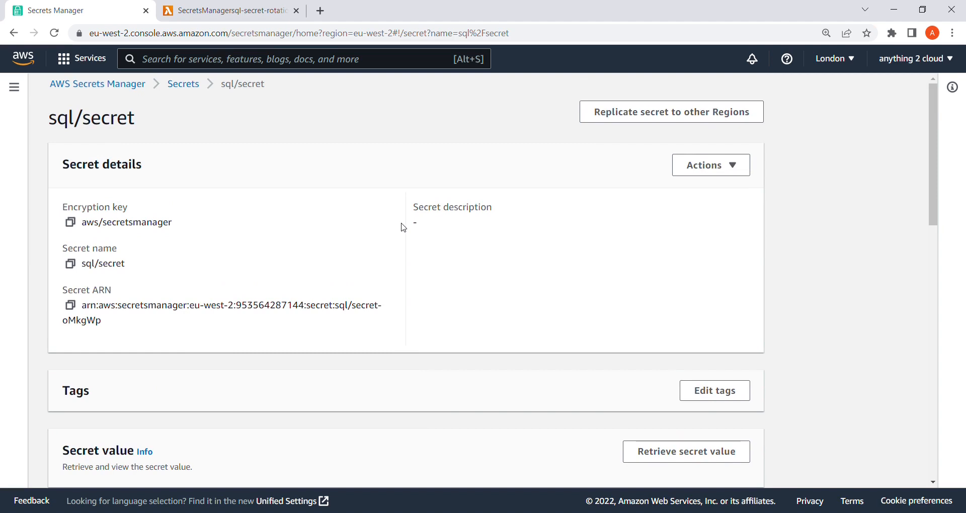
mouse_move(342, 205)
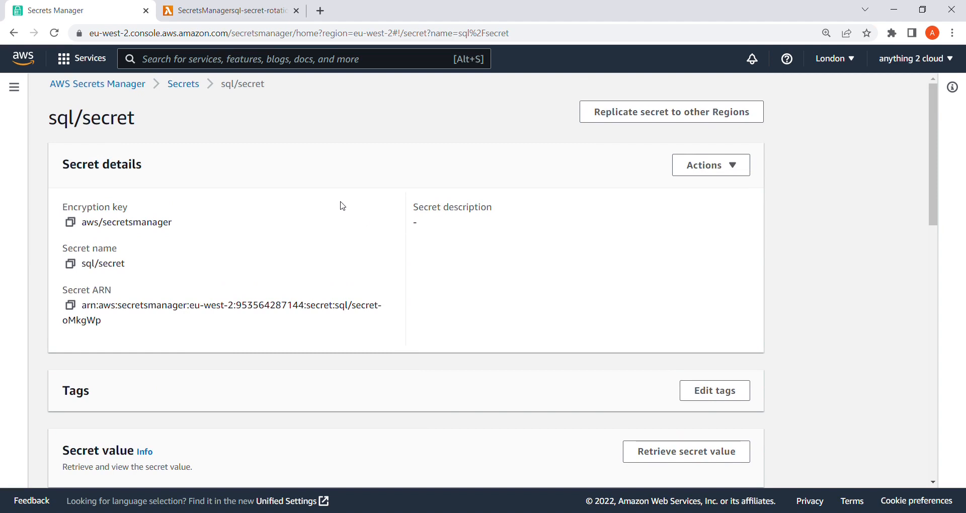
mouse_move(346, 205)
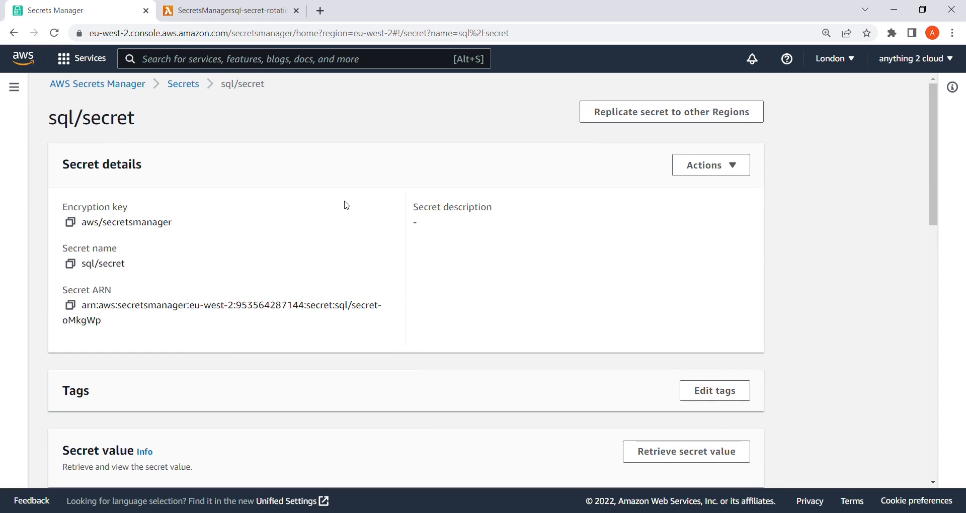